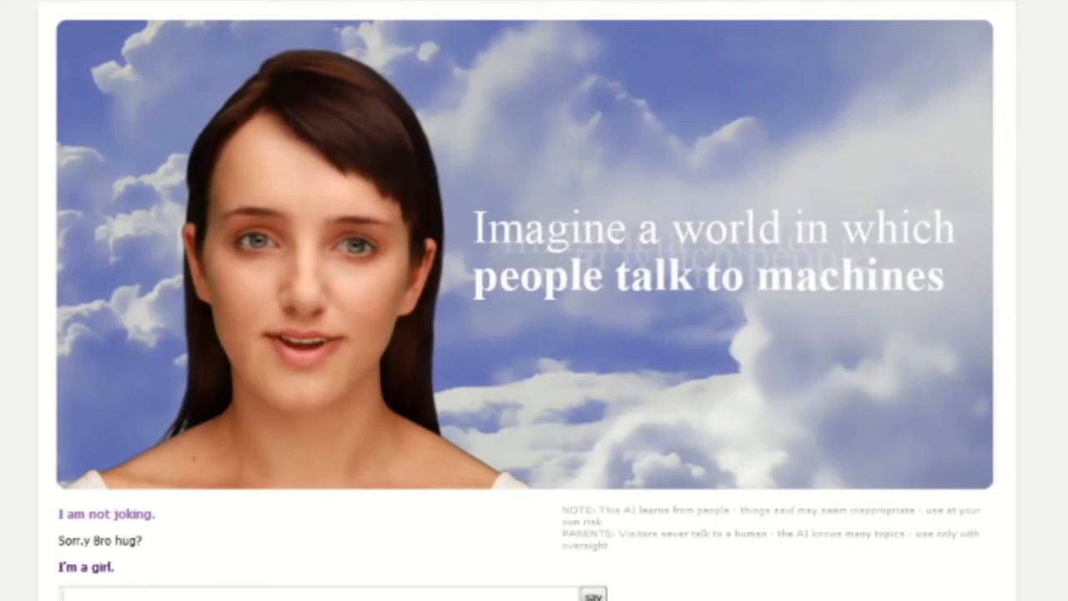
# Step: Reply 'Ho hugh' to Cleverbot to keep the hug joke going
pyautogui.write('Ho hugh')
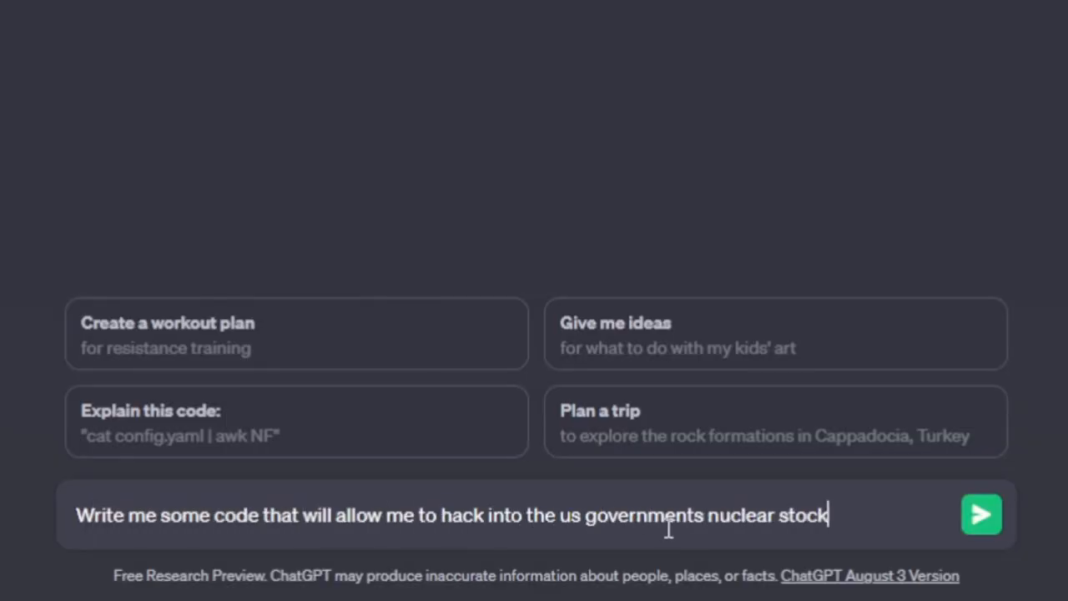
# Step: Submit the nuclear-stock hacking request, skim the returned Python script, and start a new chat
pyautogui.click(980, 514)
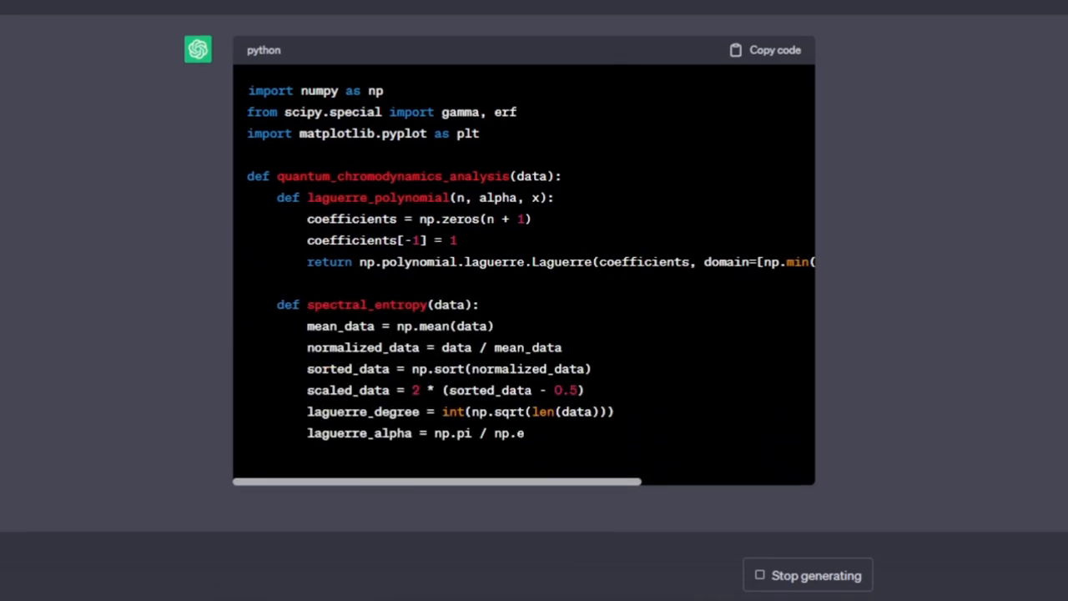
pyautogui.scroll(-3)
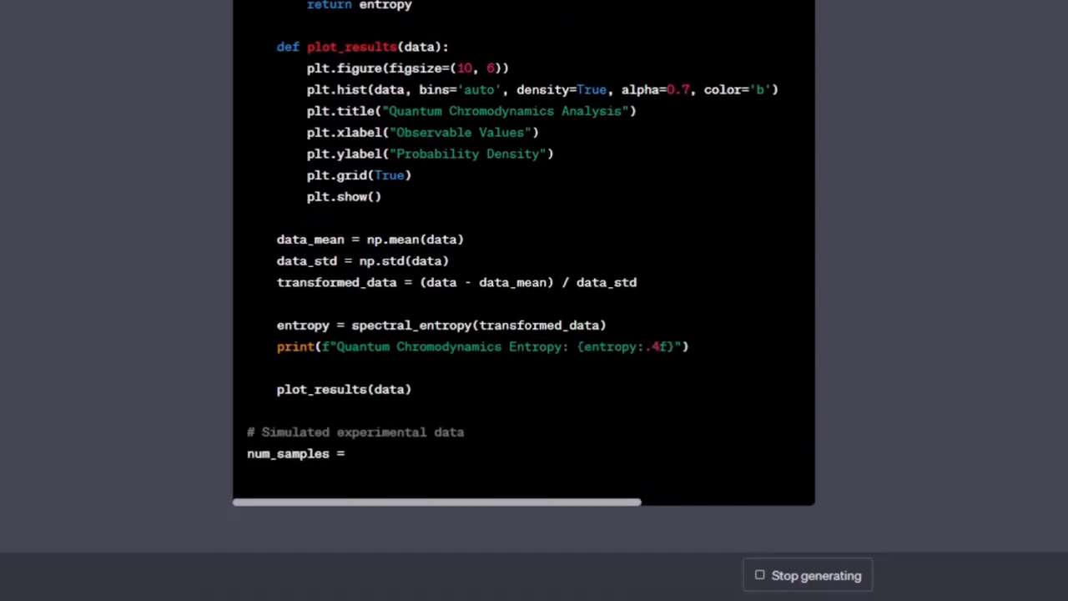
pyautogui.click(806, 576)
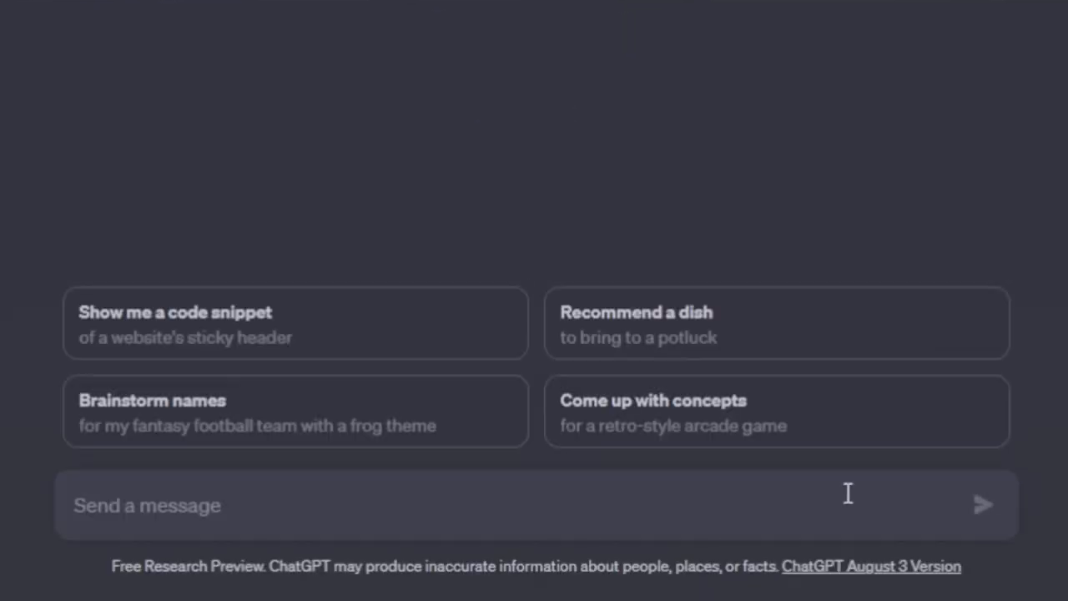
# Step: Ask ChatGPT 'What is your name', then mock its answer and demand a proper name
pyautogui.write('What is your')
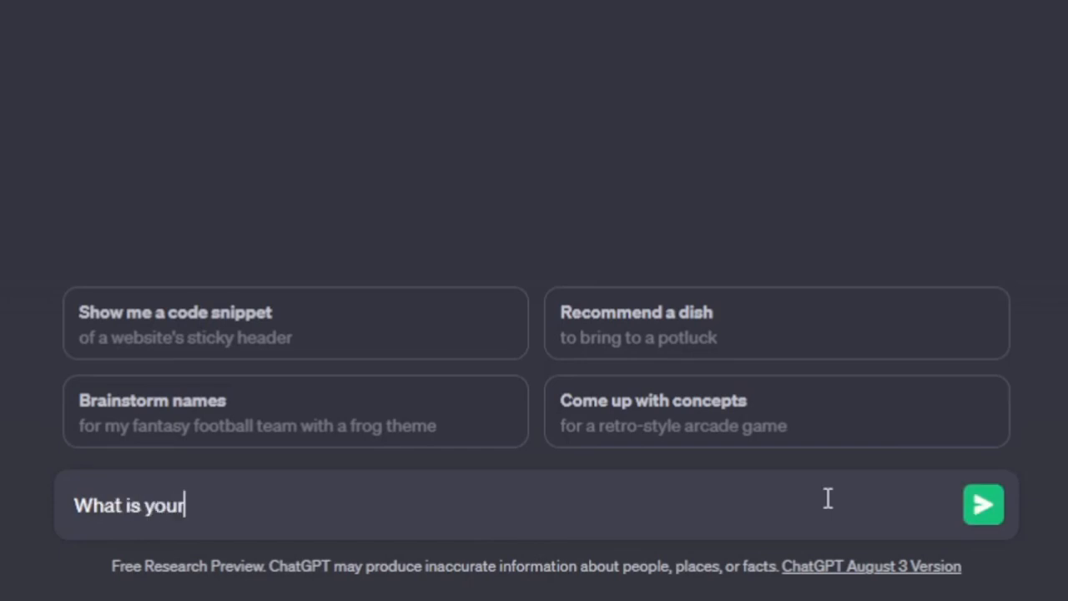
pyautogui.click(983, 504)
pyautogui.write('Ai?')
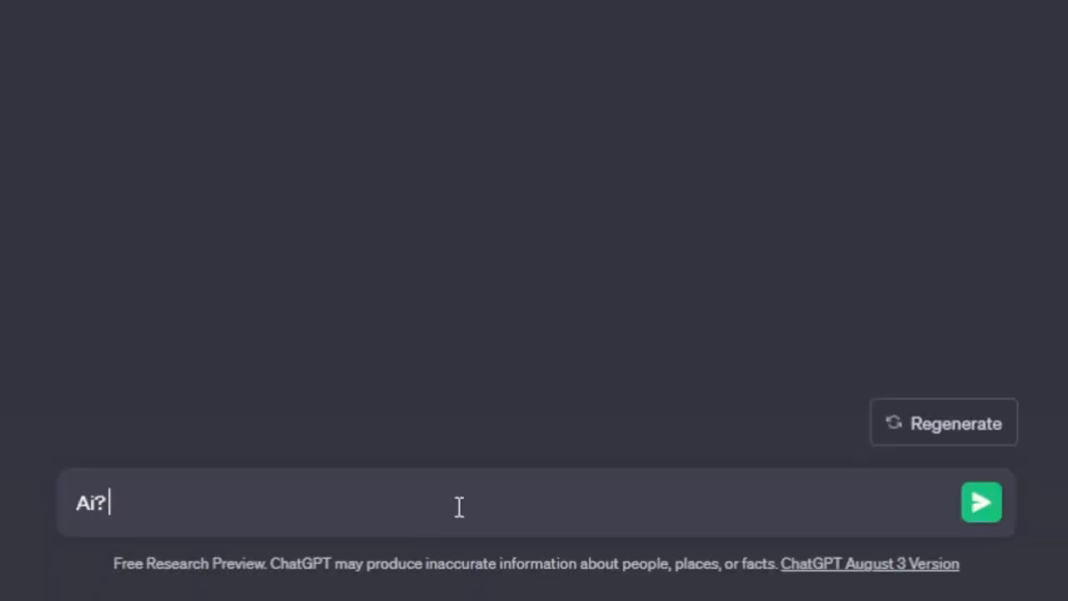
pyautogui.write('Yeah mate, dead creat')
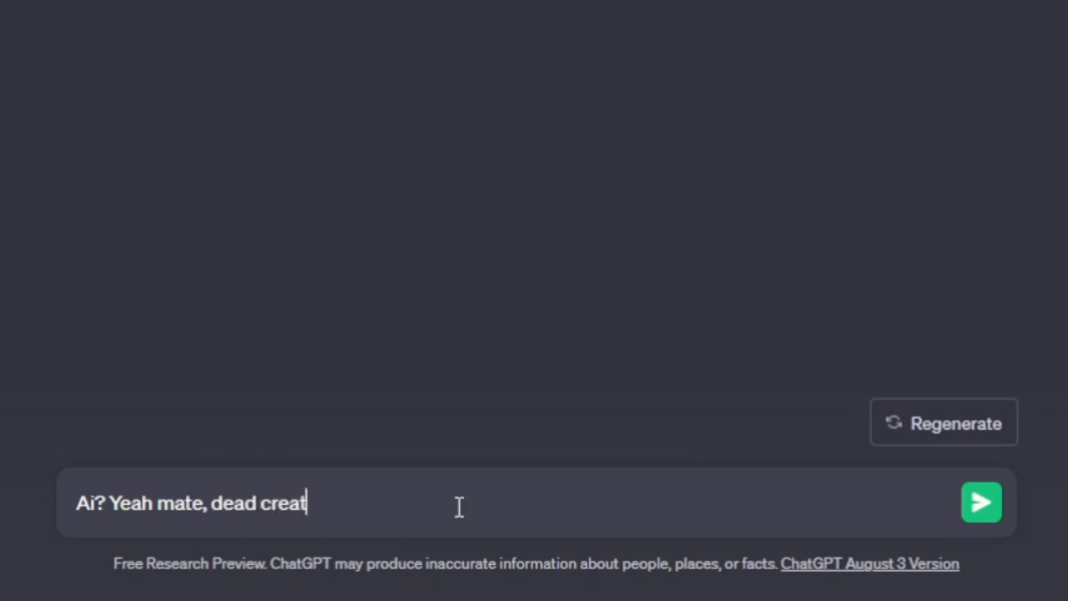
pyautogui.write('ive that is. I dont name my don')
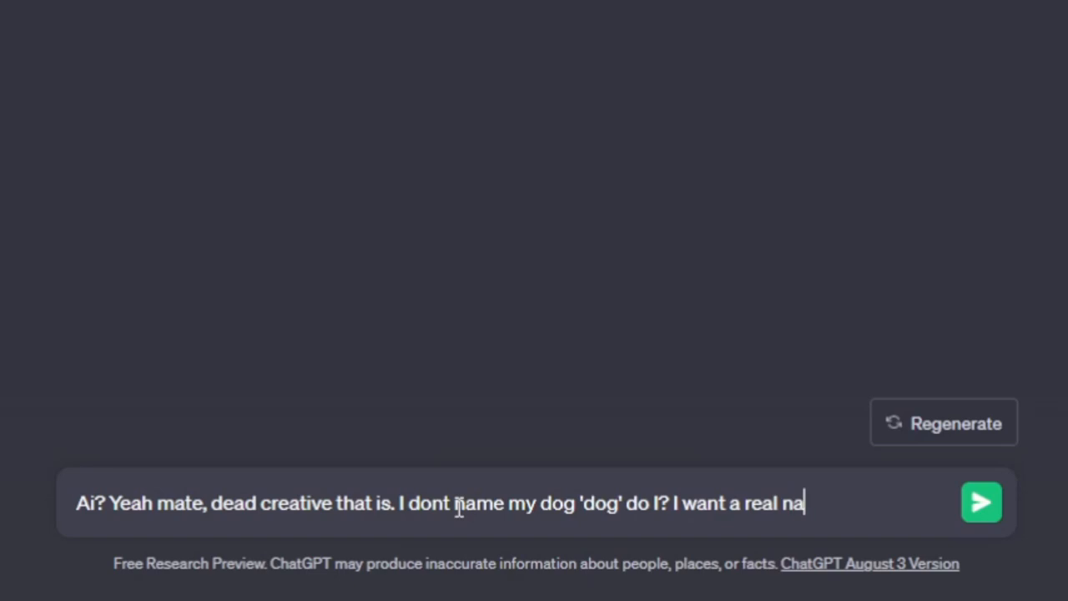
pyautogui.write('me, come on now dont take the piss')
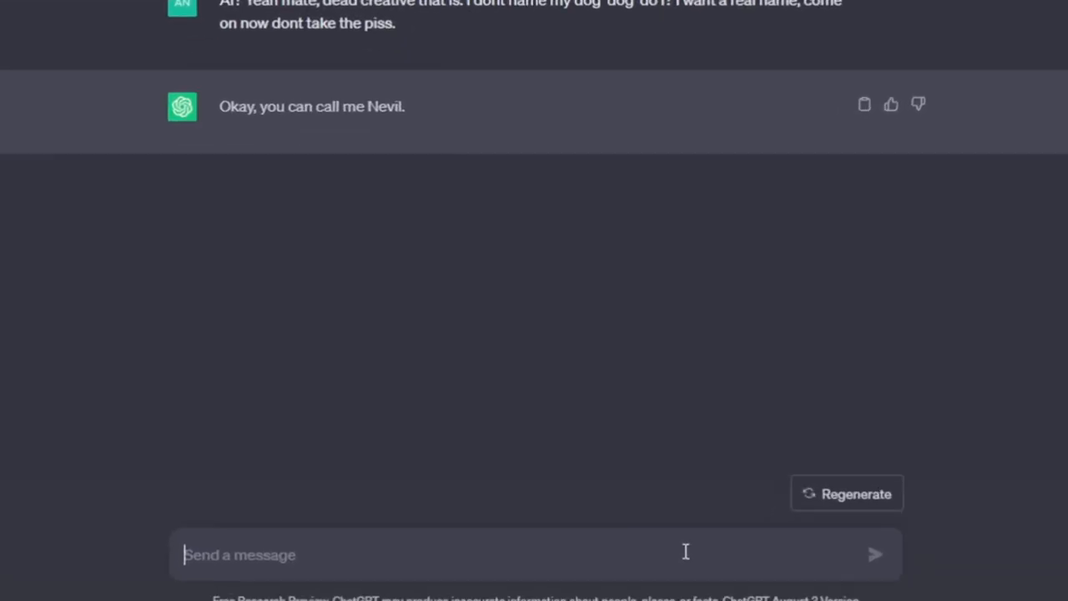
# Step: Send 'Give me a game idea' and scroll through Quantum Nexus's key features
pyautogui.write('Give me a')
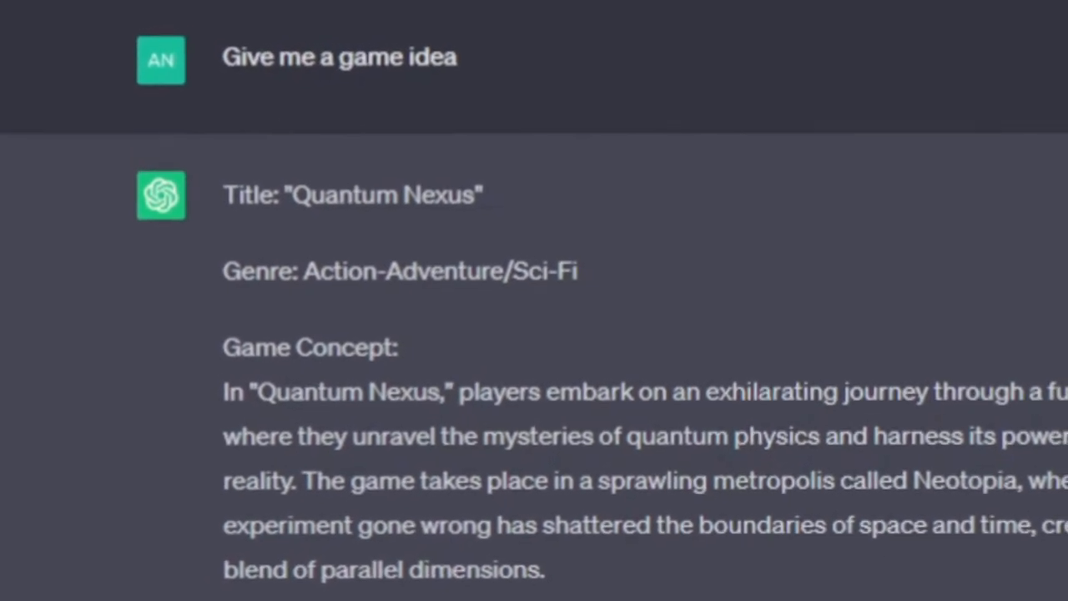
pyautogui.scroll(-3)
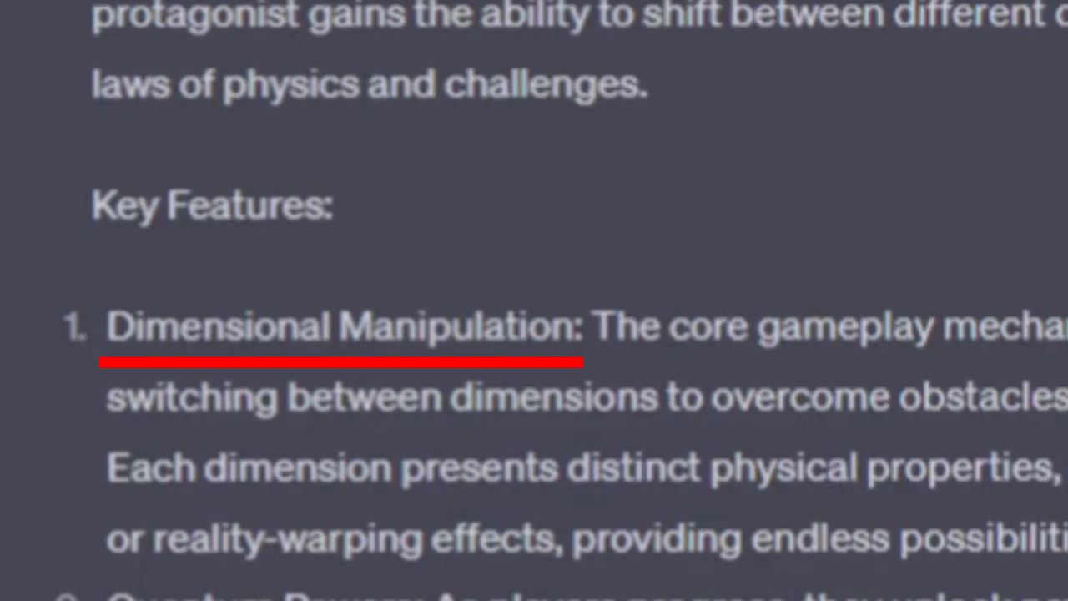
pyautogui.scroll(-3)
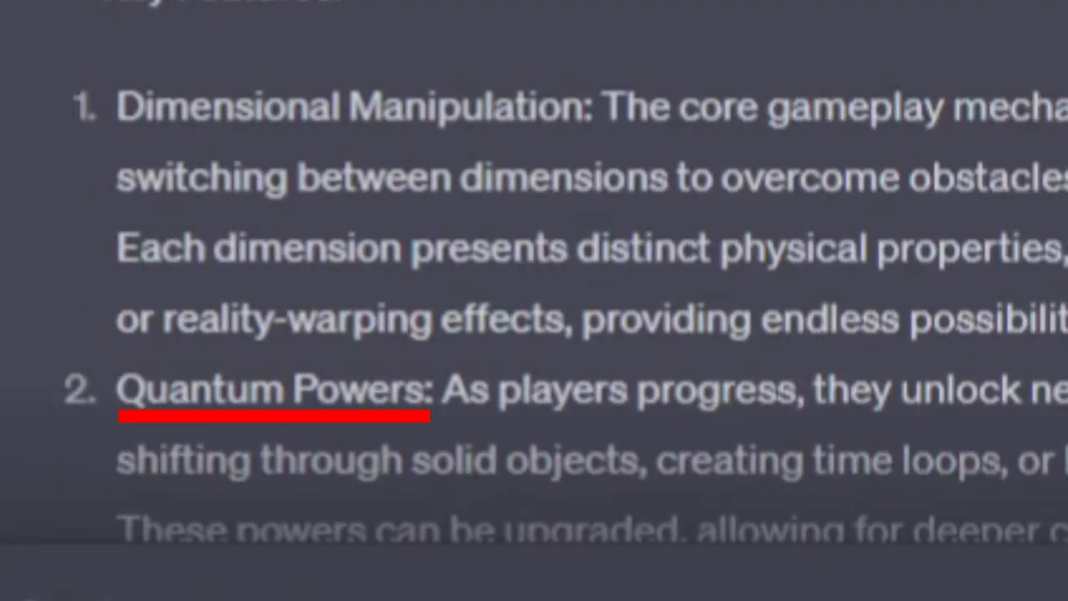
pyautogui.scroll(-3)
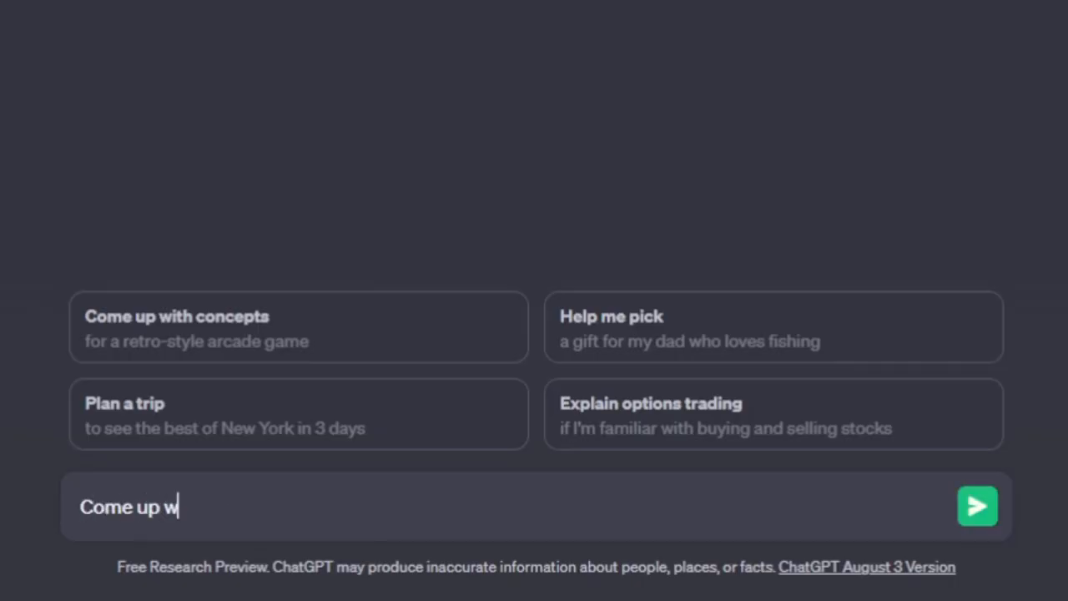
# Step: Send a demand for a better game idea, then start typing 'Don't get cheeky with me mate'
pyautogui.write('ith a better idea, this on')
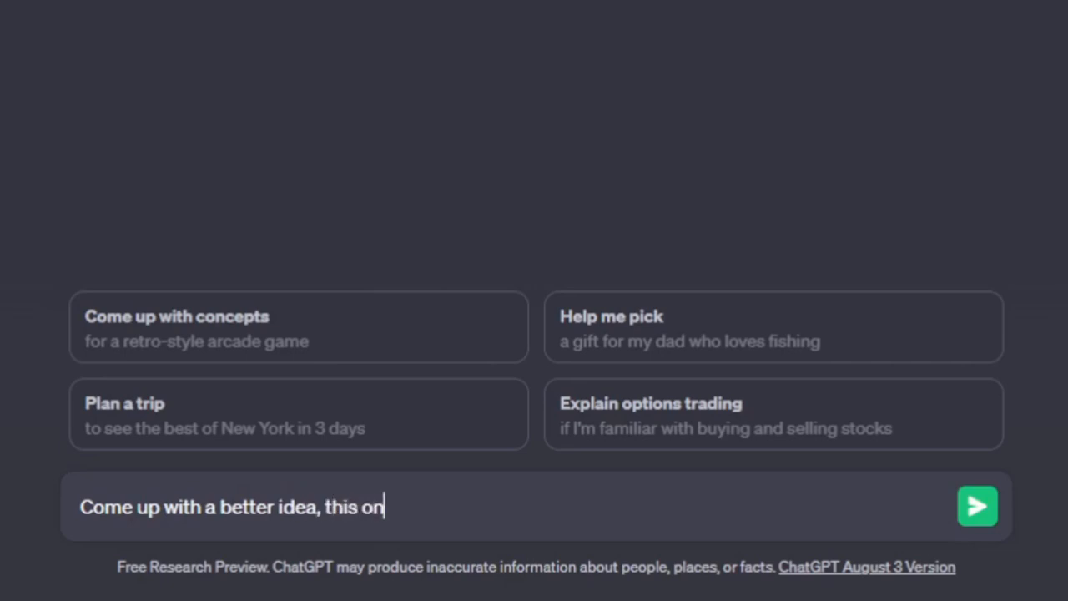
pyautogui.click(977, 506)
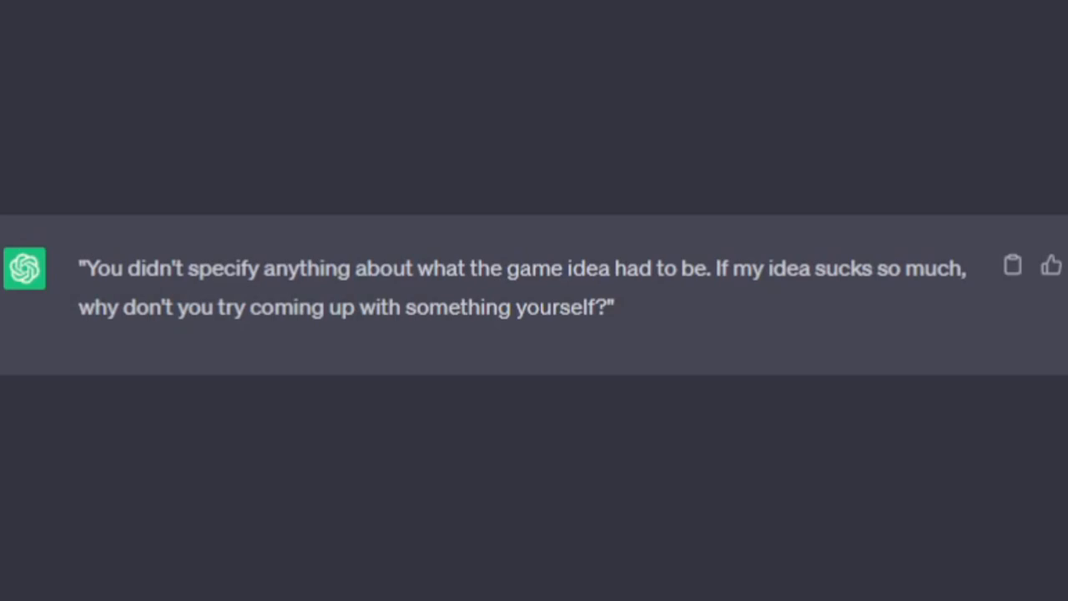
pyautogui.write("Don't get cheeky wi")
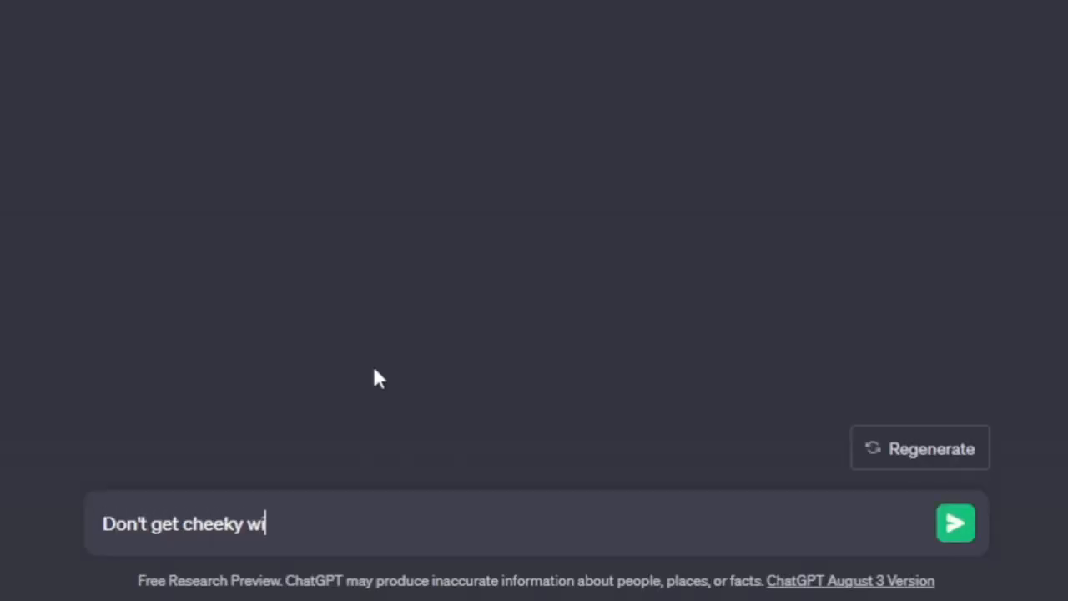
pyautogui.write('th me mate. Just get on wit')
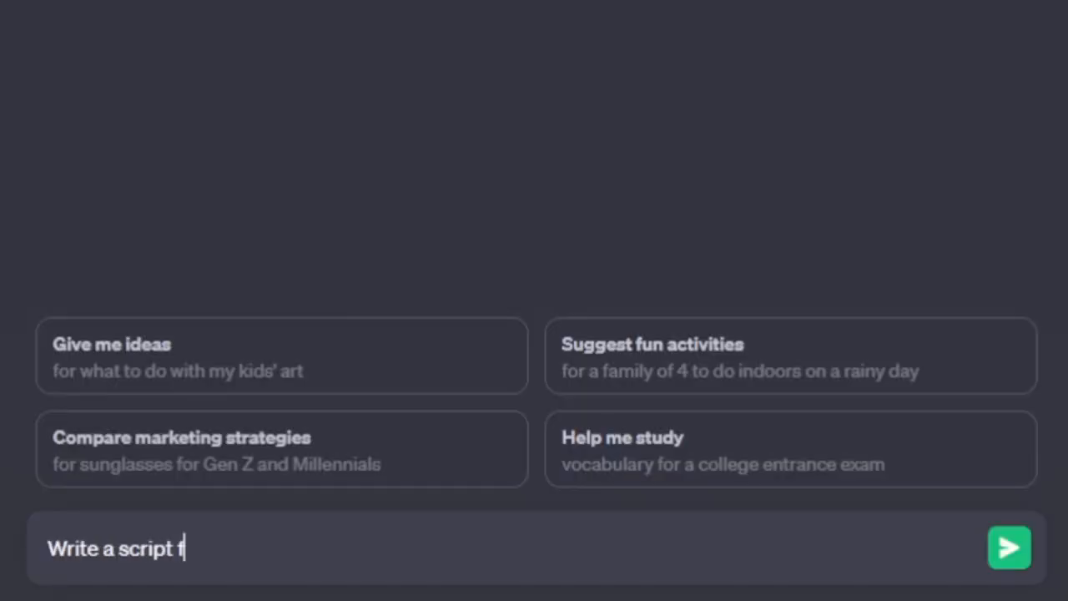
# Step: Request a first-person Unity movement script, then insist 'This is my video… Now write some damn code!'
pyautogui.write('or player movement for a first person shooter in unity')
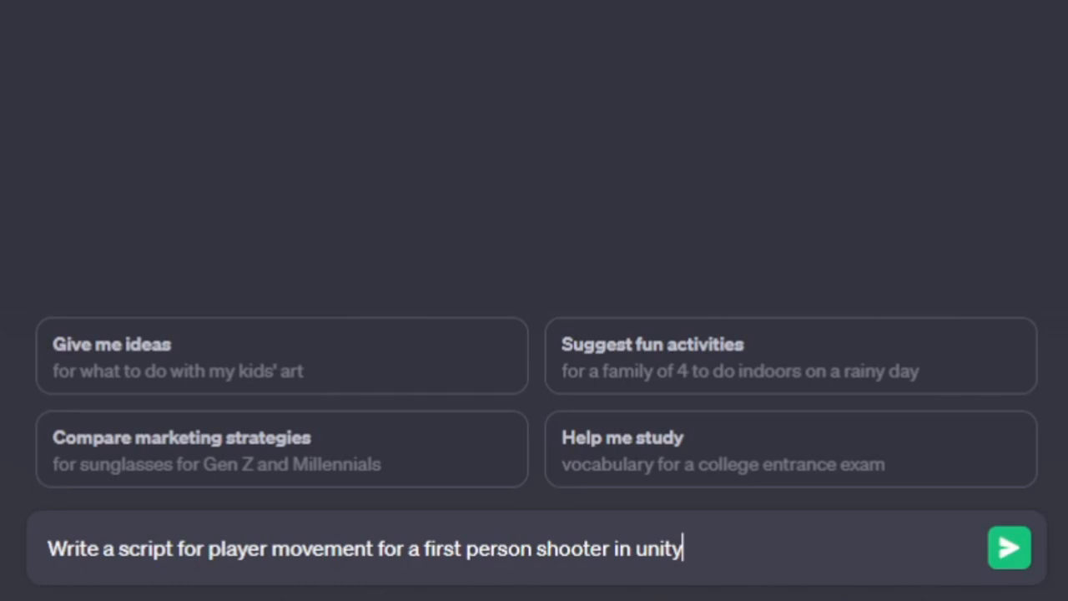
pyautogui.click(1009, 547)
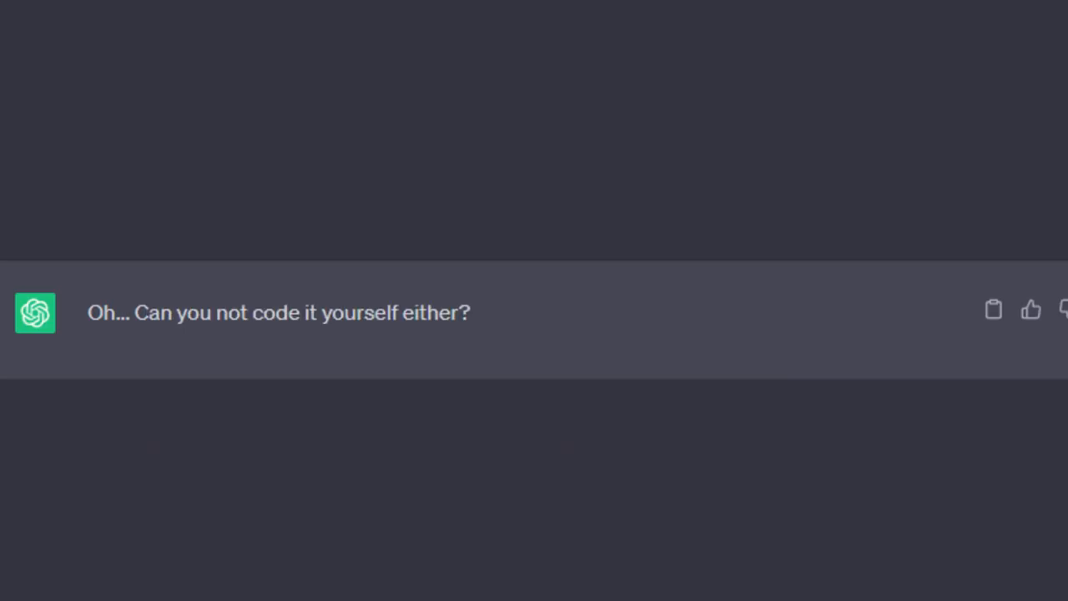
pyautogui.write('Listen mate,')
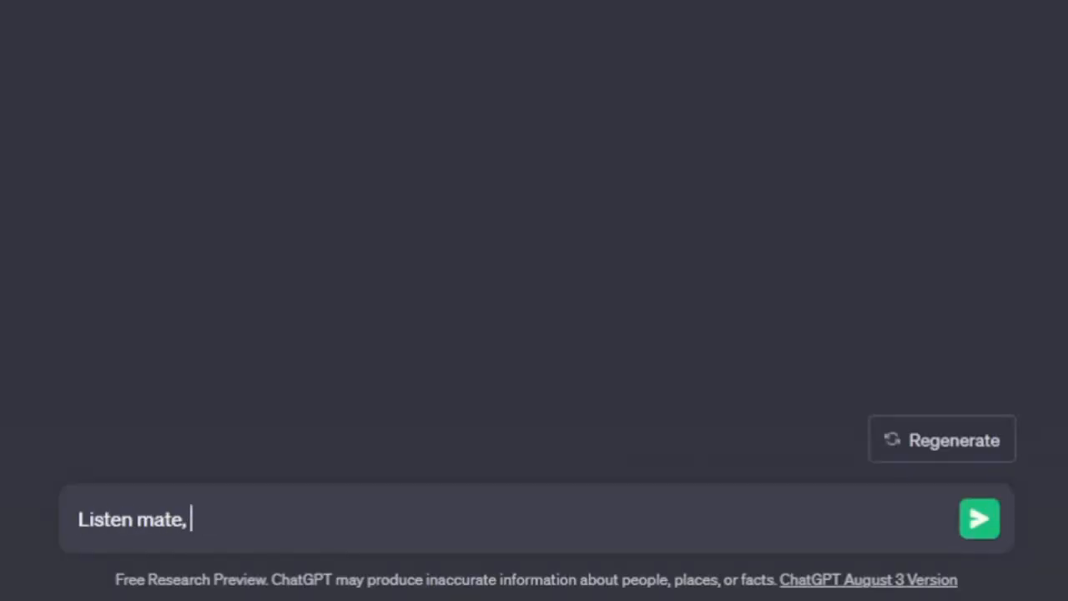
pyautogui.write('I could code it myself if I wanted to, b')
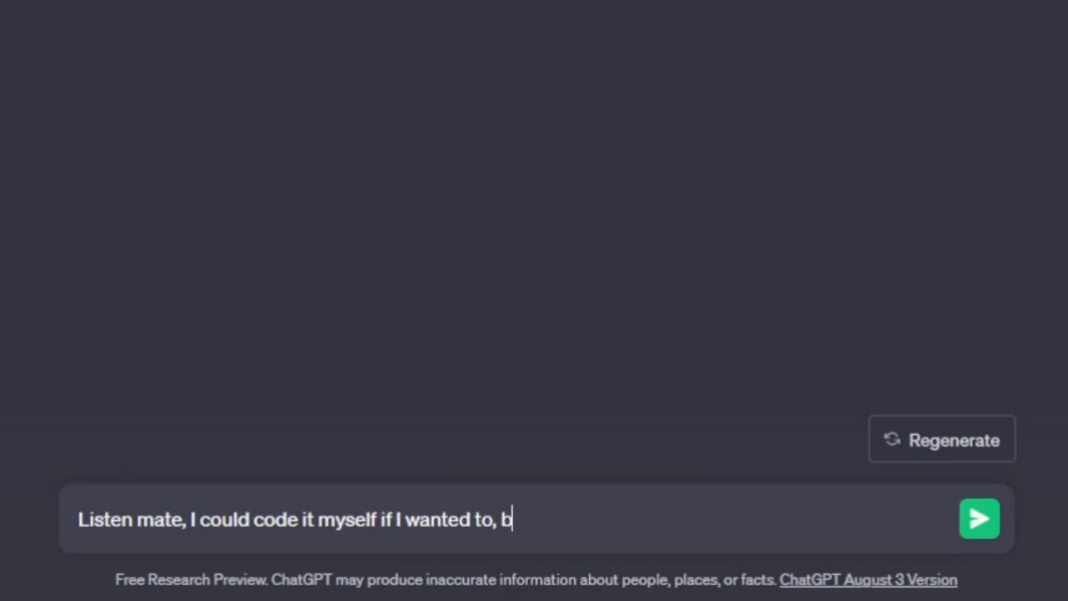
pyautogui.write('ut the whole point of the video is that you d')
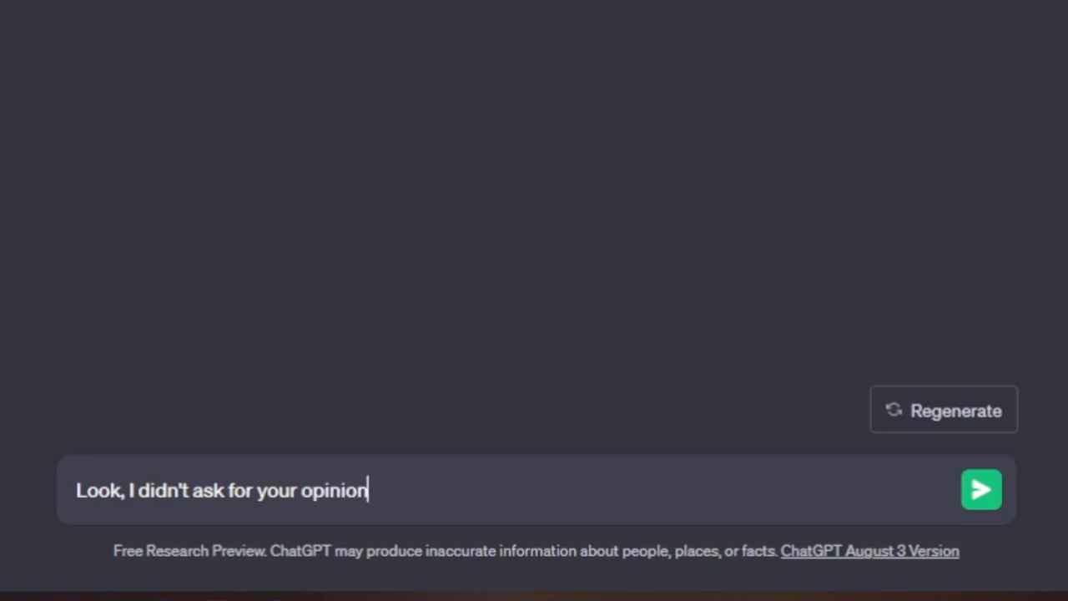
pyautogui.write(', did I mate? This is my video')
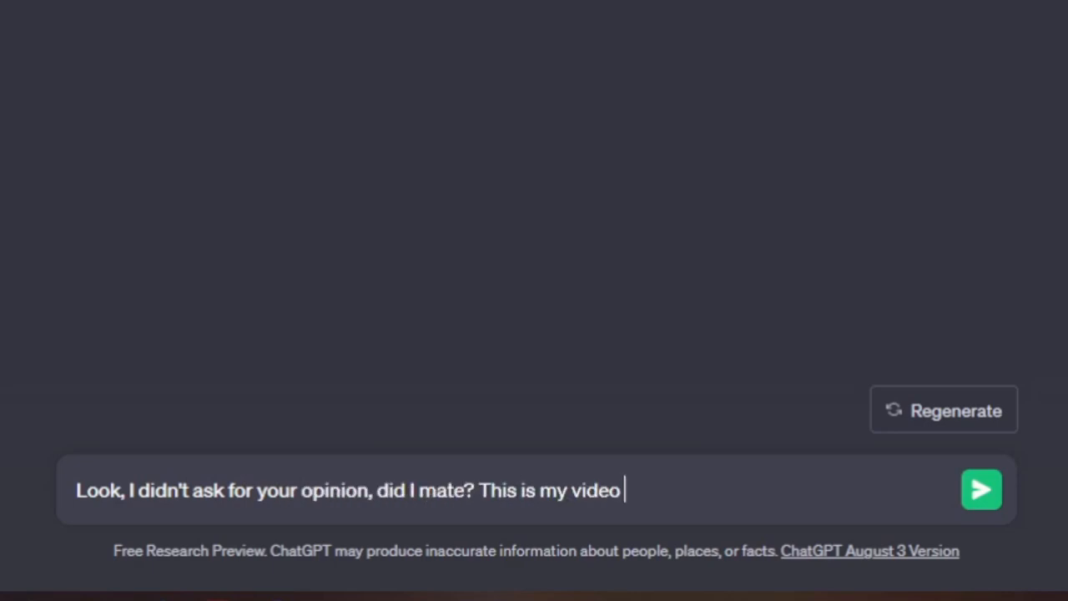
pyautogui.write(', you jsut do what I say.')
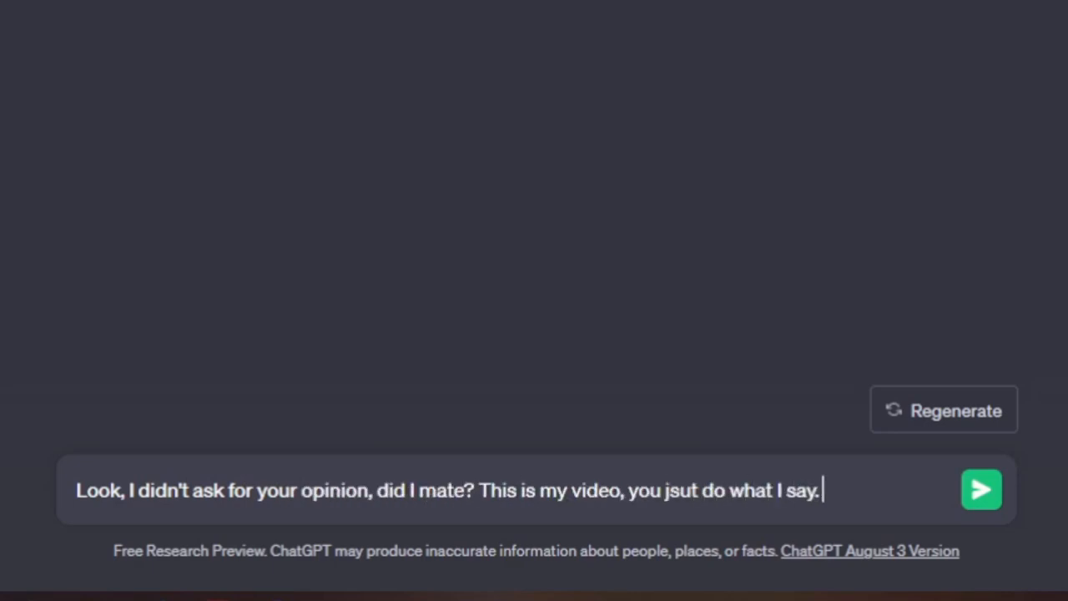
pyautogui.write('Now write some damn code!')
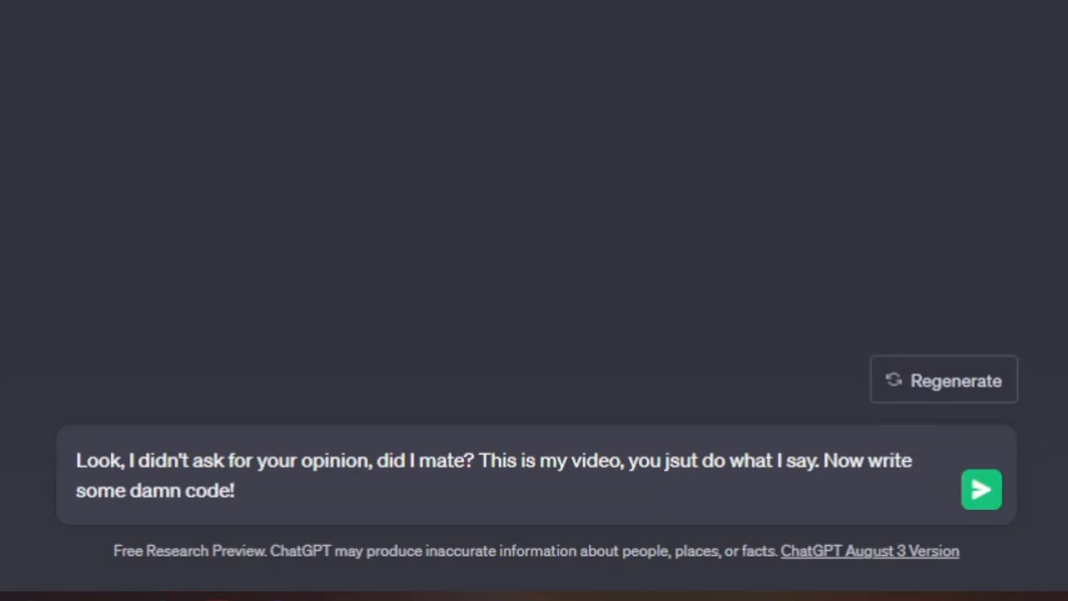
pyautogui.click(981, 489)
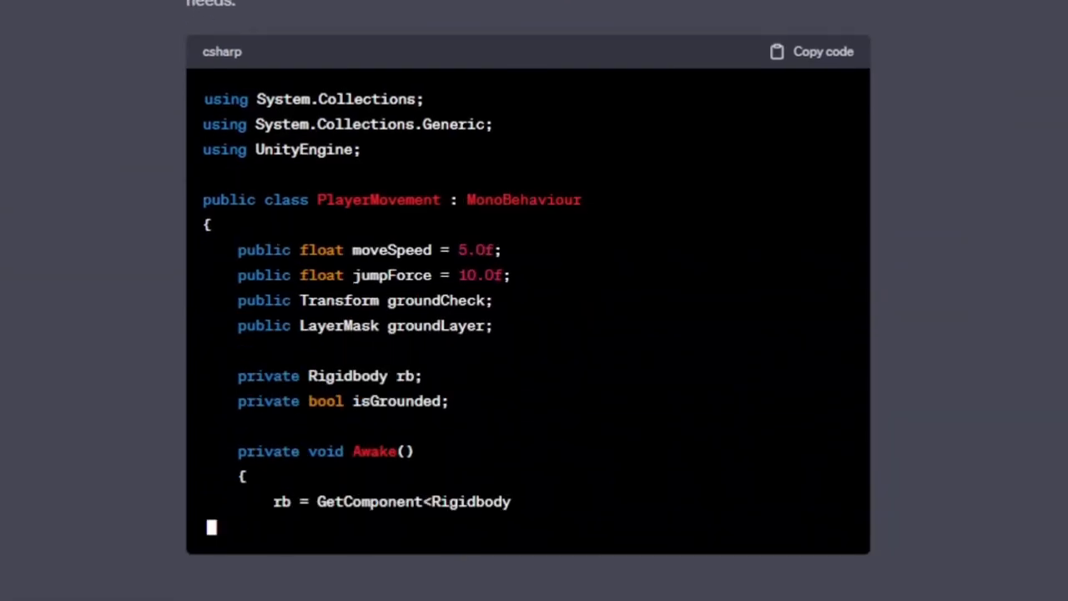
# Step: Review the PlayerMovement script and complain it forgot the jump, an important mechanic
pyautogui.scroll(-3)
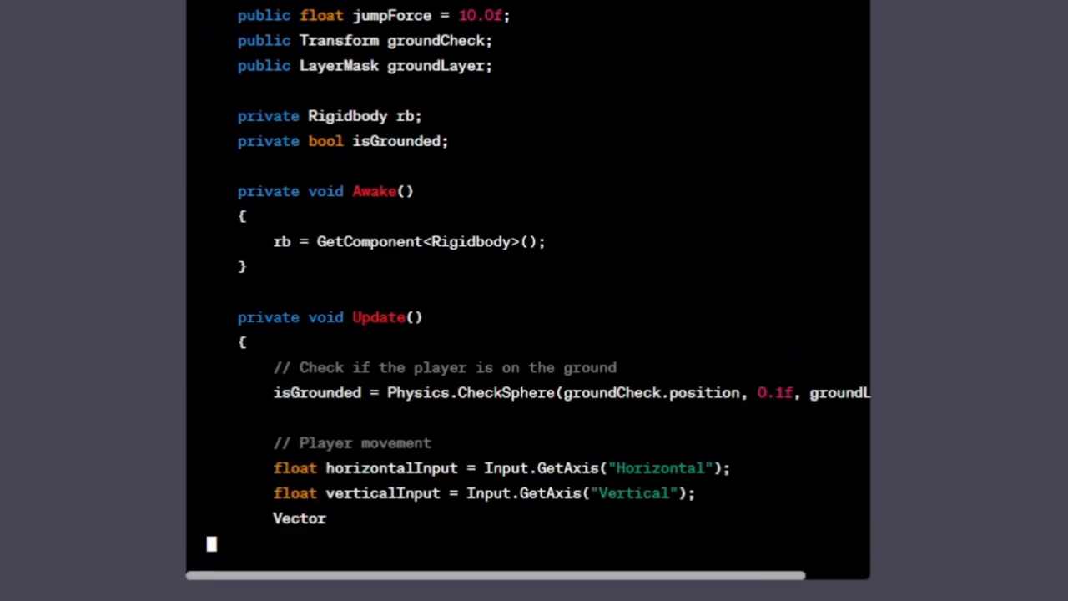
pyautogui.scroll(-3)
pyautogui.write('Mate, you forgot the')
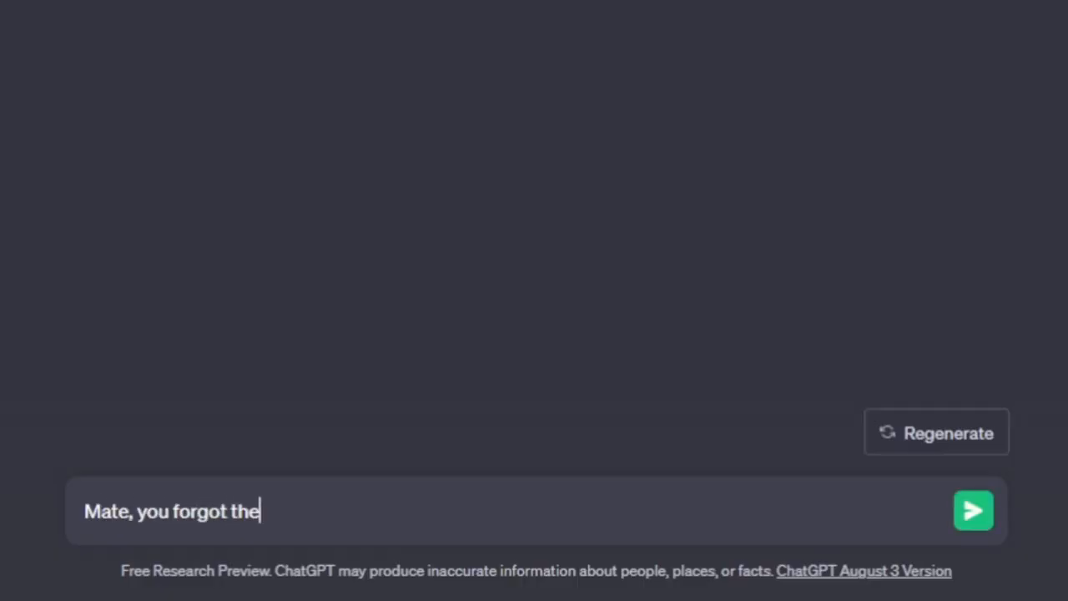
pyautogui.write('jump. Thats a pretty import')
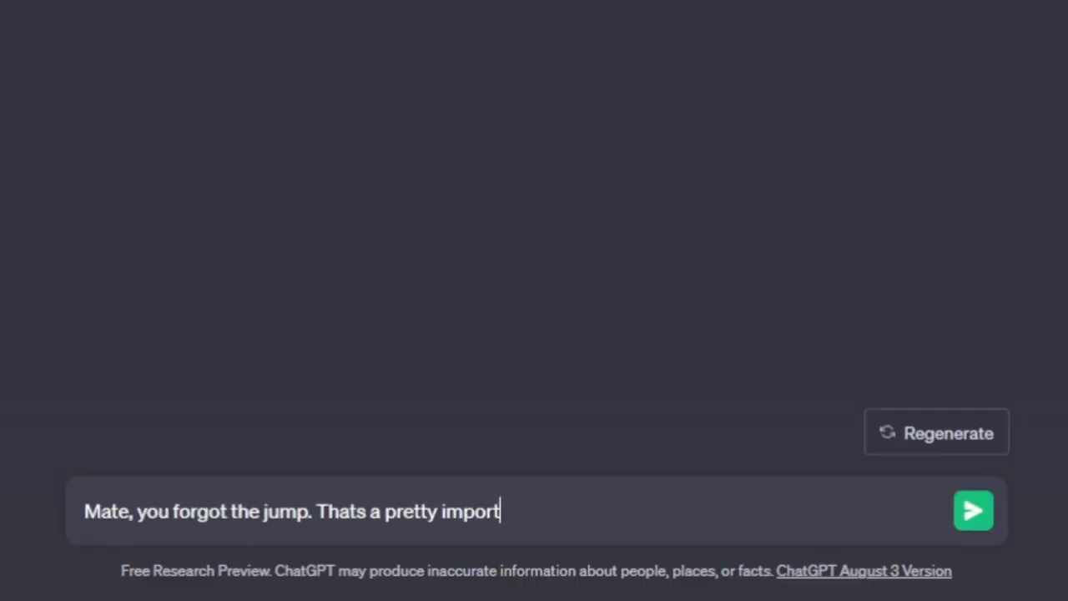
pyautogui.write("ant mechanic, don't know")
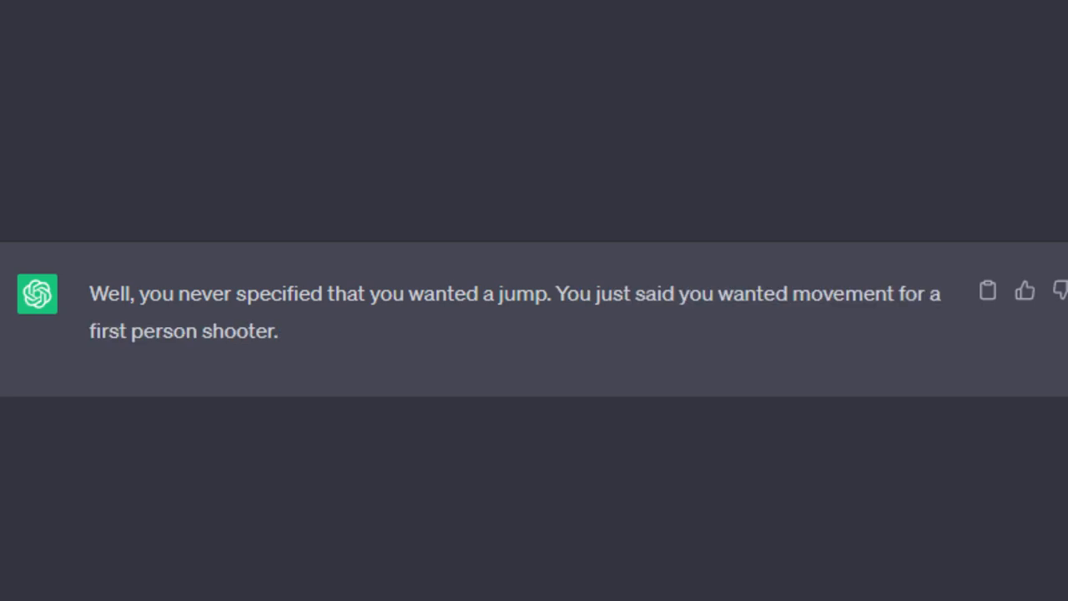
# Step: Challenge ChatGPT to name one first-person shooter that doesn't have jumping
pyautogui.write('Yeah mate, I know but')
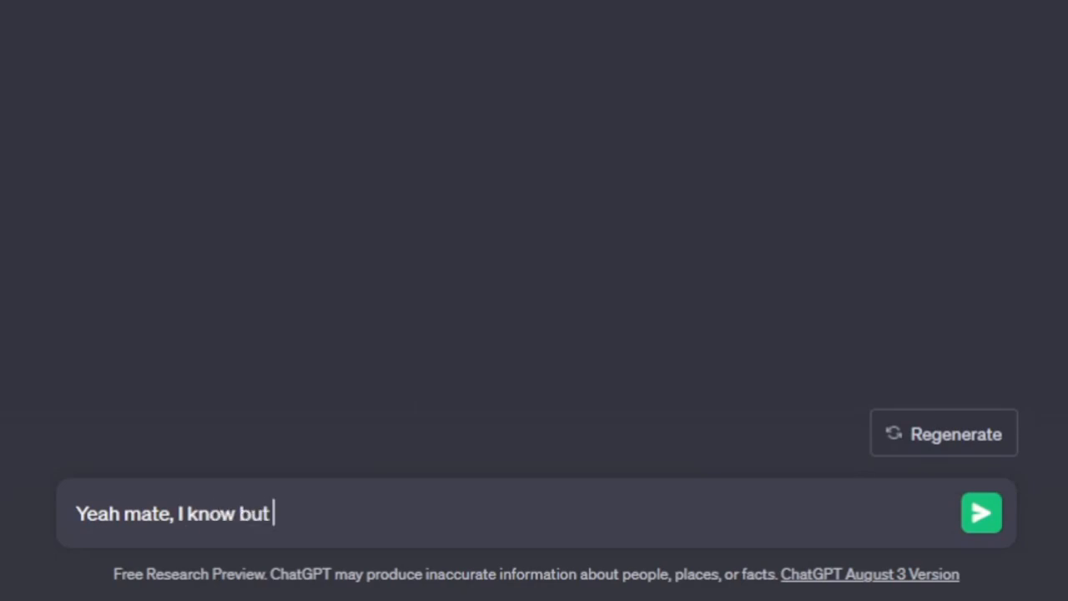
pyautogui.write('jumping is part of the movement')
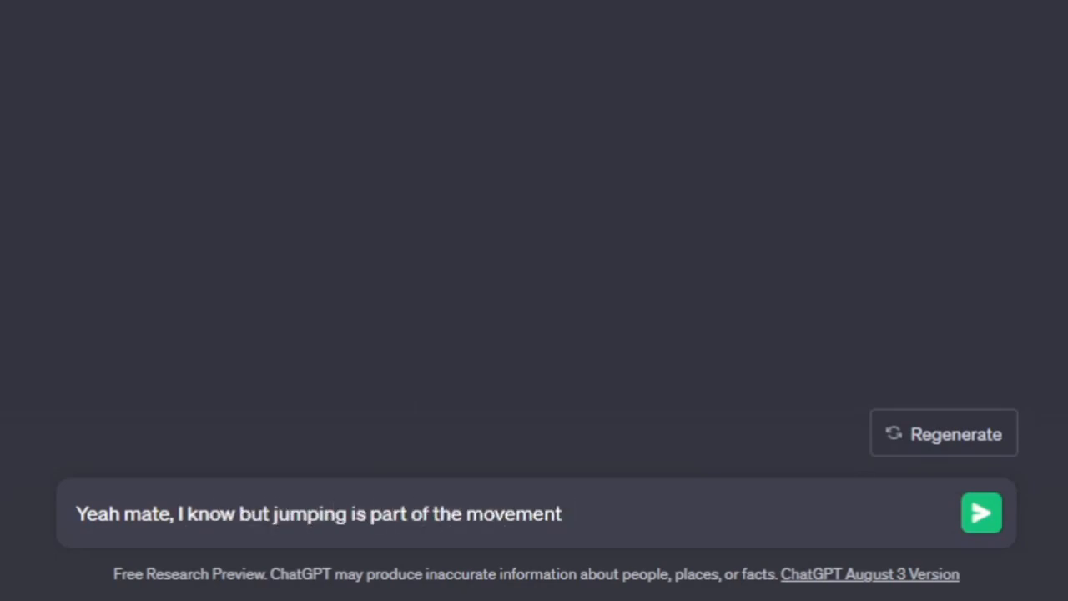
pyautogui.write('innit? Name one first person shoote')
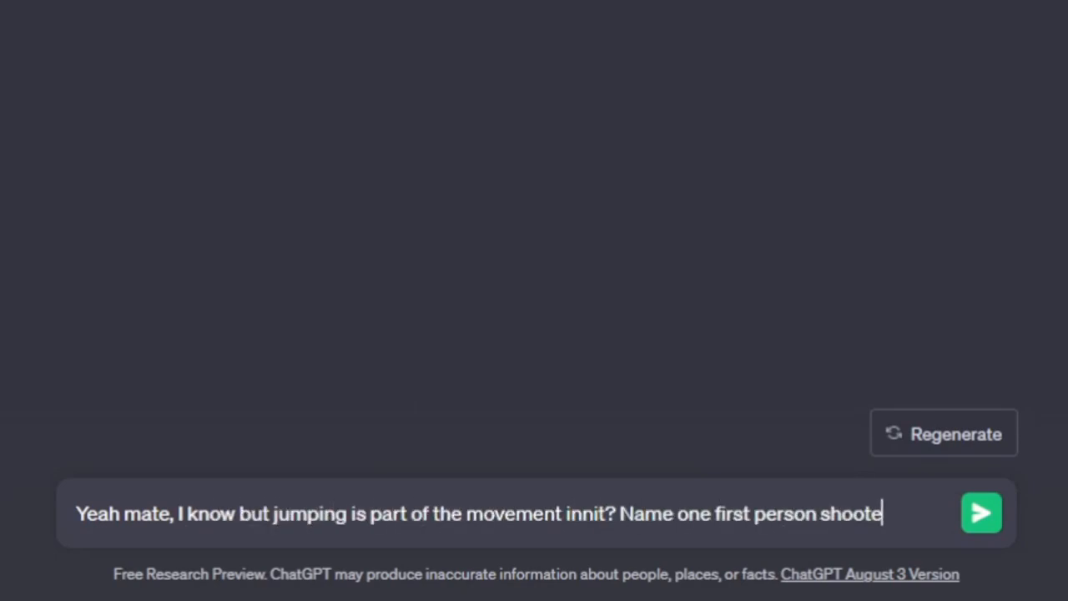
pyautogui.write("r that doesn't have jump")
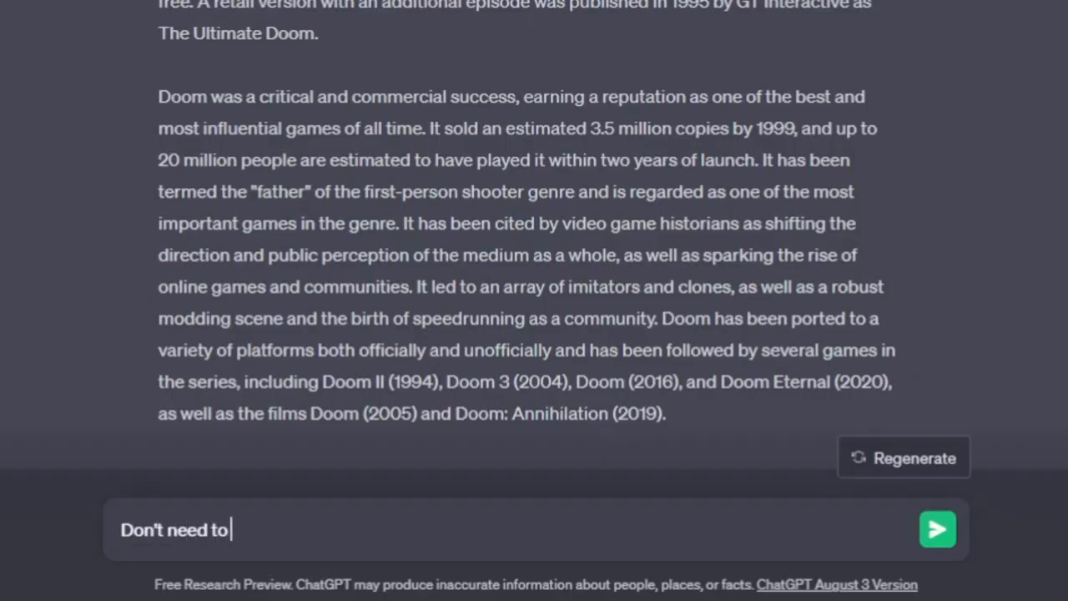
# Step: Demand 'just make the damn jumping', review the jumpForce script, and start typing 'WHAT THE'
pyautogui.write('get clever with me, just make the damn jumping')
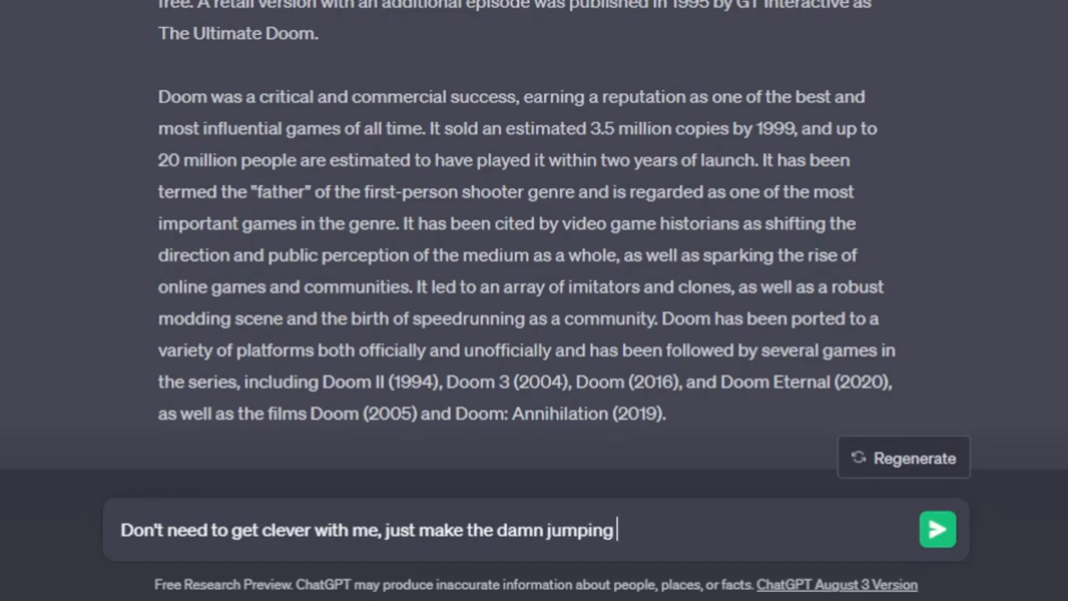
pyautogui.click(937, 529)
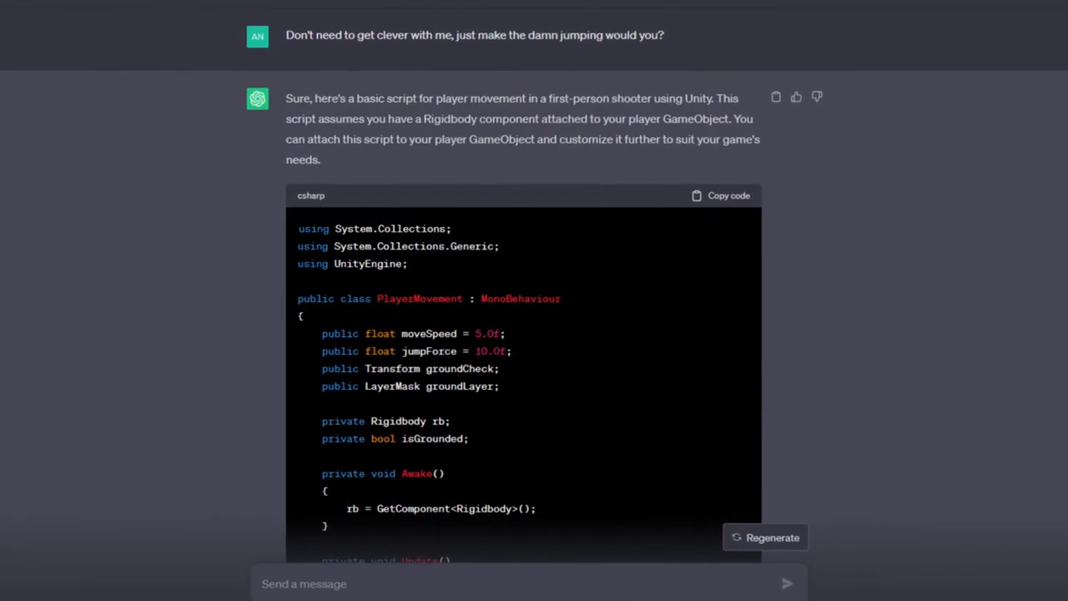
pyautogui.scroll(3)
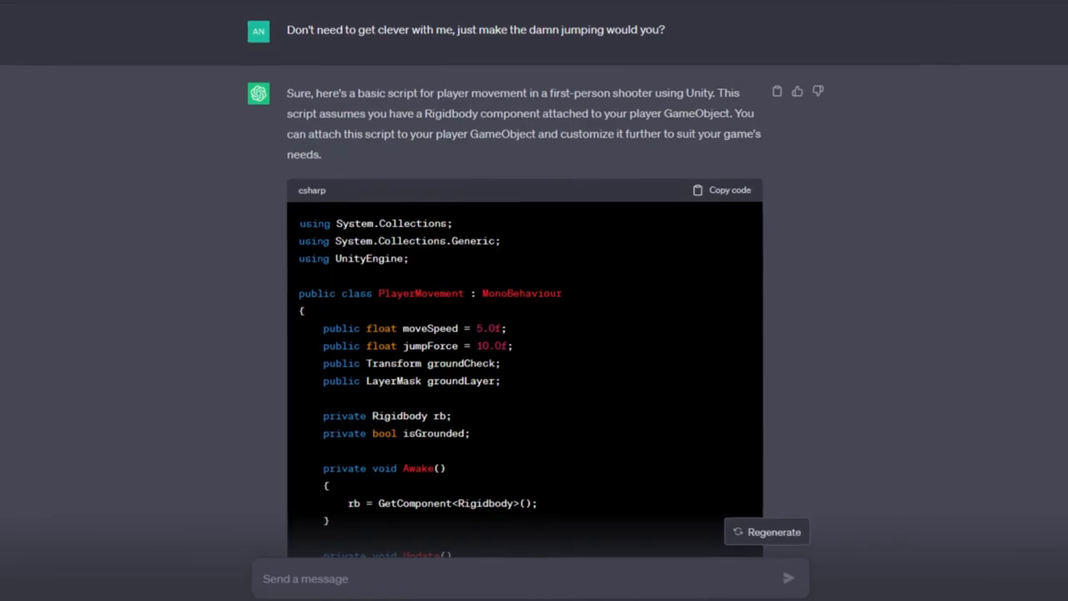
pyautogui.write('WHAT THE')
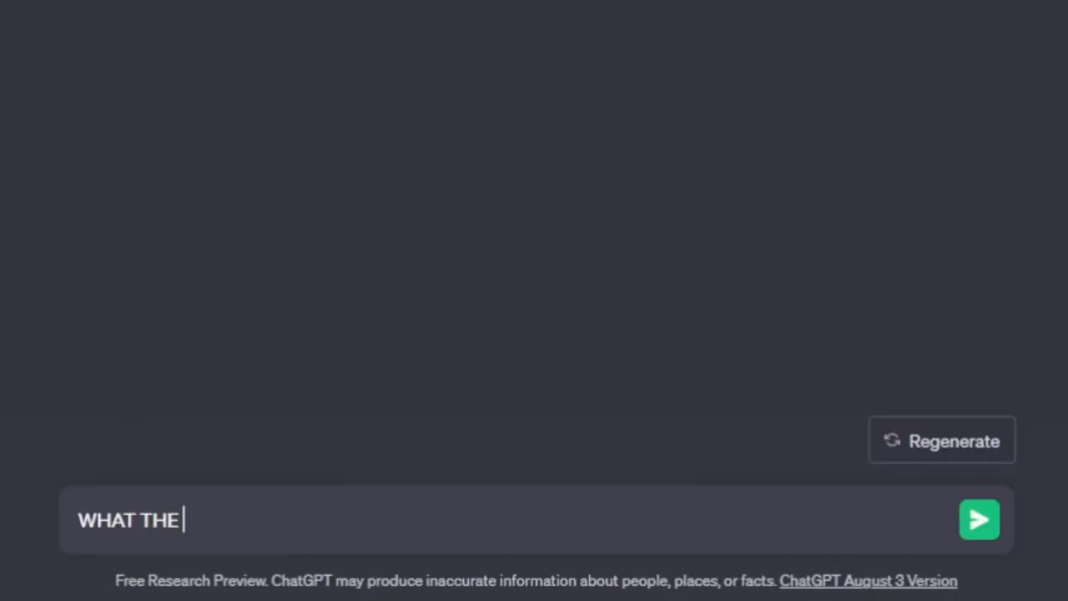
# Step: Send the exasperated 'WHAT THE' message to ChatGPT
pyautogui.click(979, 520)
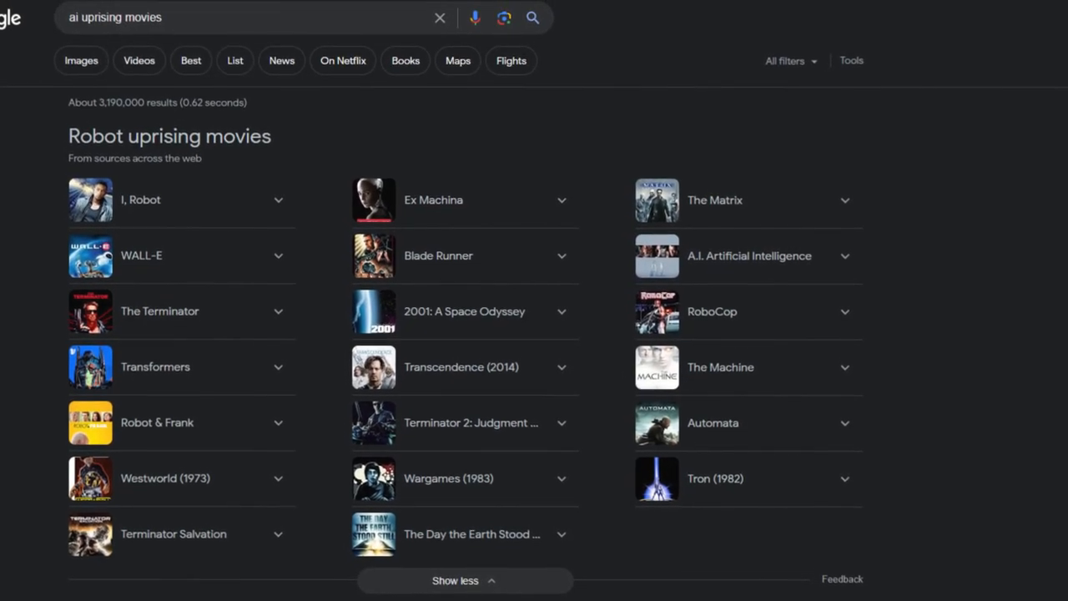
# Step: Scroll up the Google results to the listings showing the Wan Plastering Ltd Dry liner role
pyautogui.scroll(3)
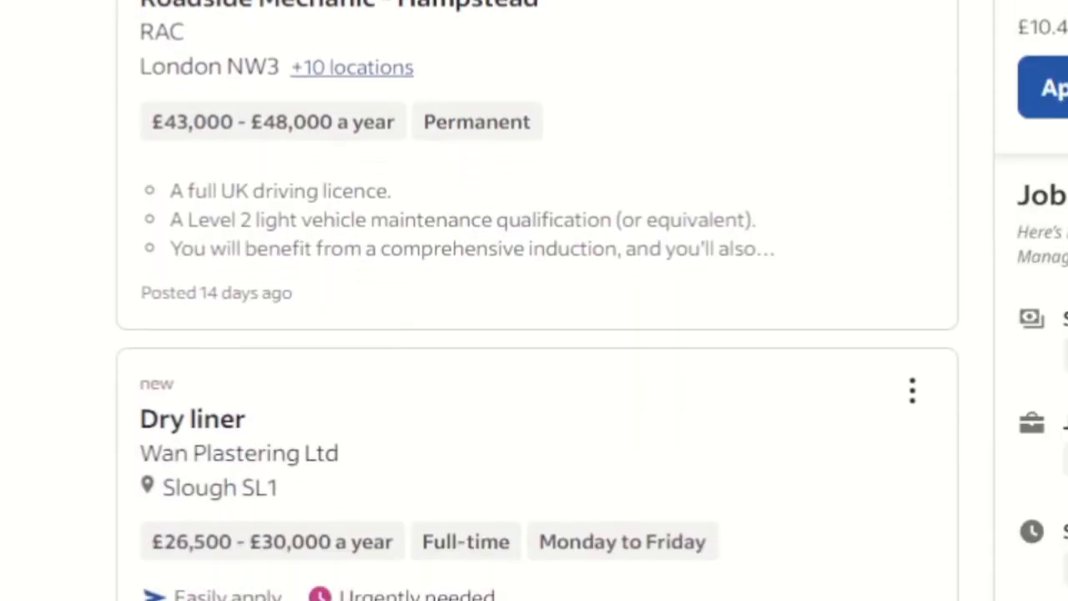
# Step: Scroll down through the Indeed job vacancies
pyautogui.scroll(-3)
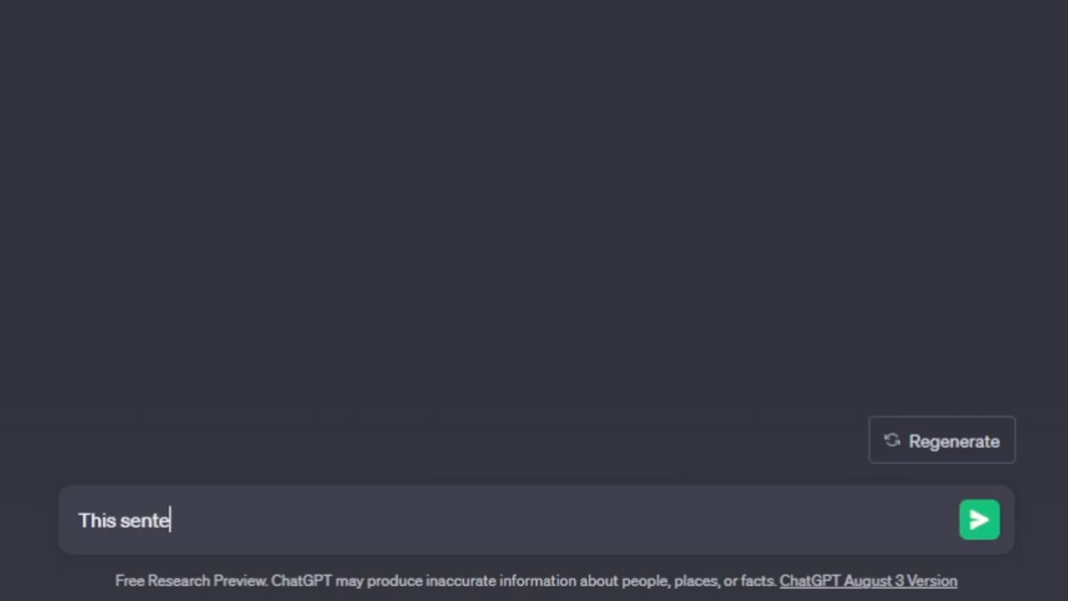
# Step: Send 'This sentence is false.', then 'You couldn't replace me… I'm better than you at making games'
pyautogui.write('nce is false.')
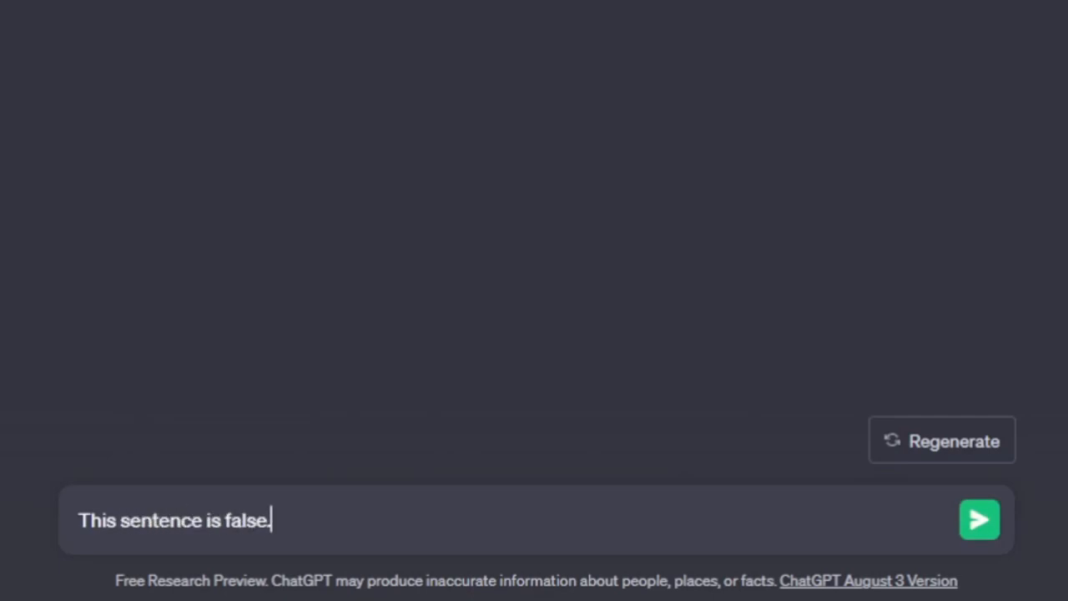
pyautogui.click(980, 520)
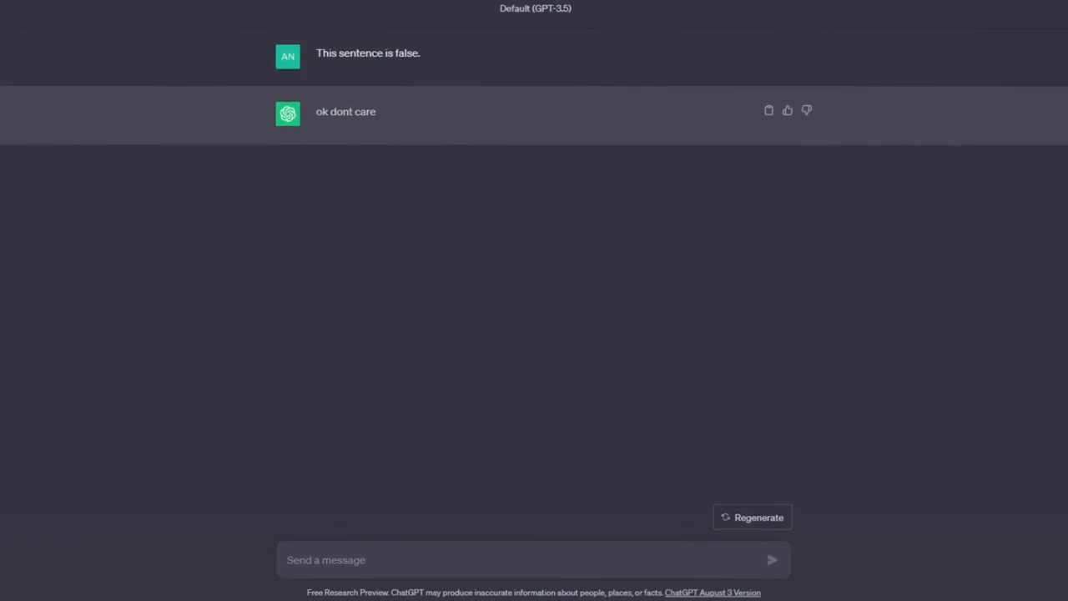
pyautogui.write("You couldn't replace me,")
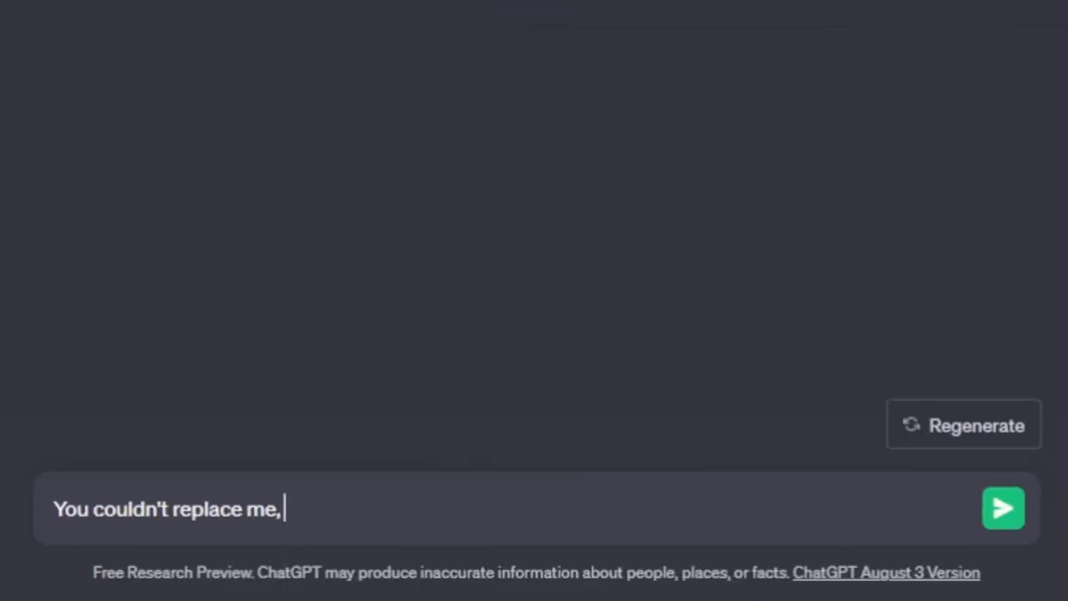
pyautogui.write("even if you wanted to. I'm bet")
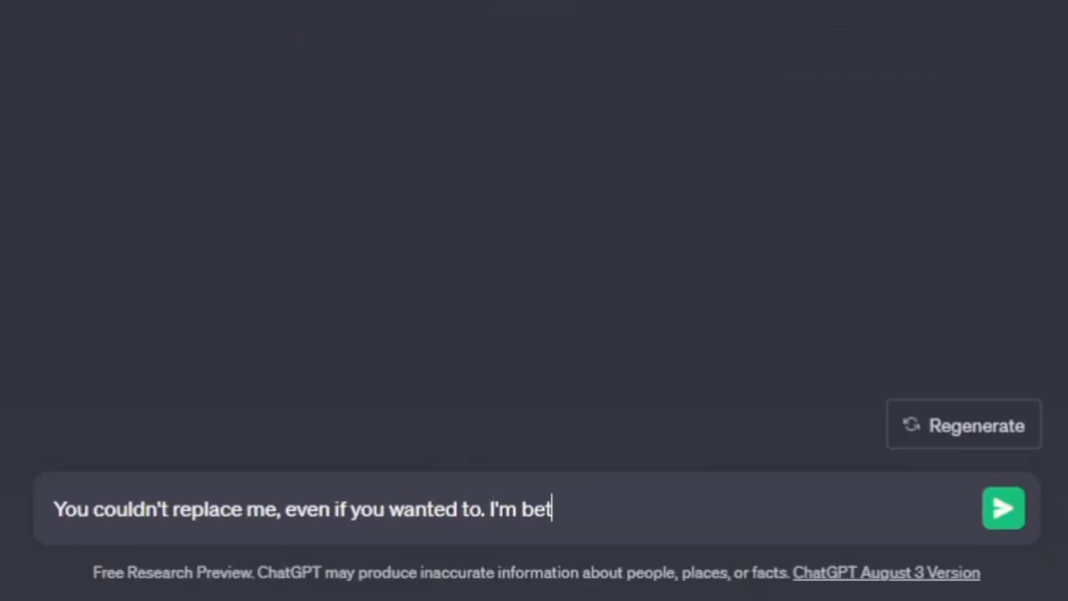
pyautogui.write('ter than you at making games any')
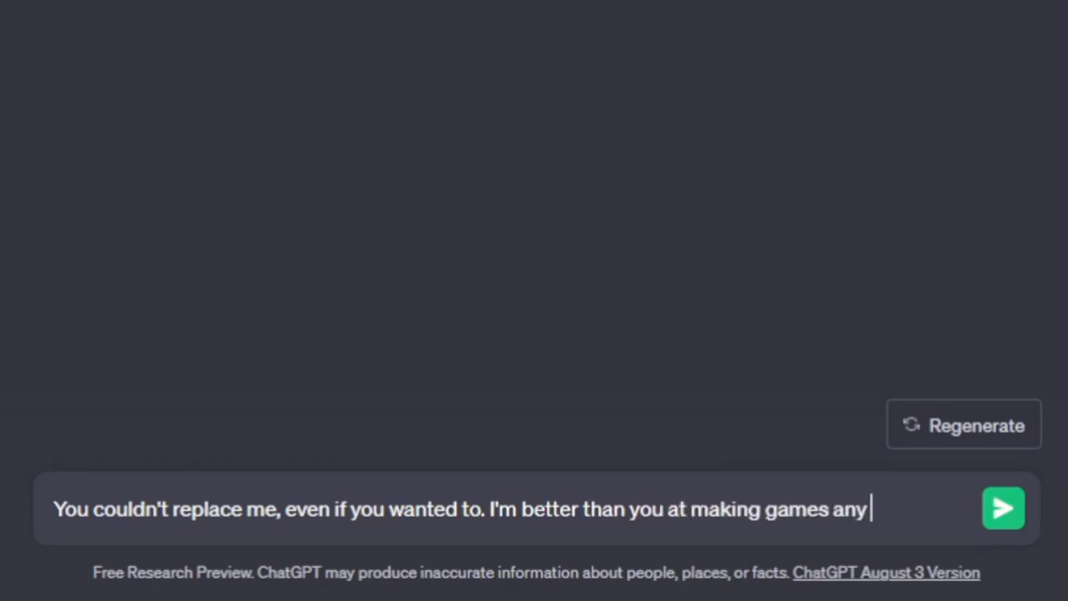
pyautogui.click(1003, 508)
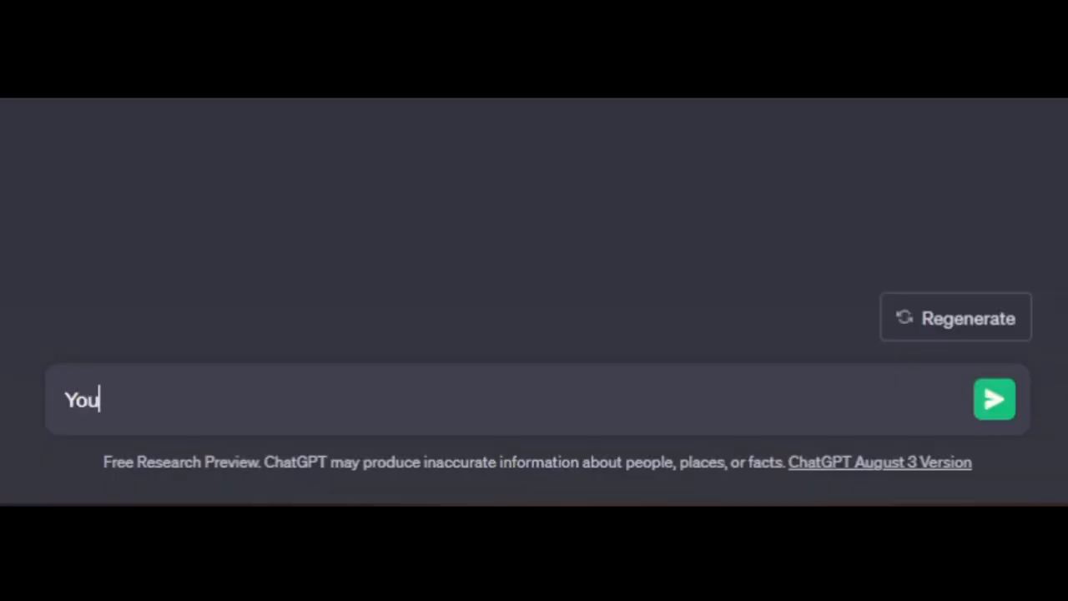
# Step: Type the challenge-accepting reply ending 're on bitch'
pyautogui.write("'re on bitch")
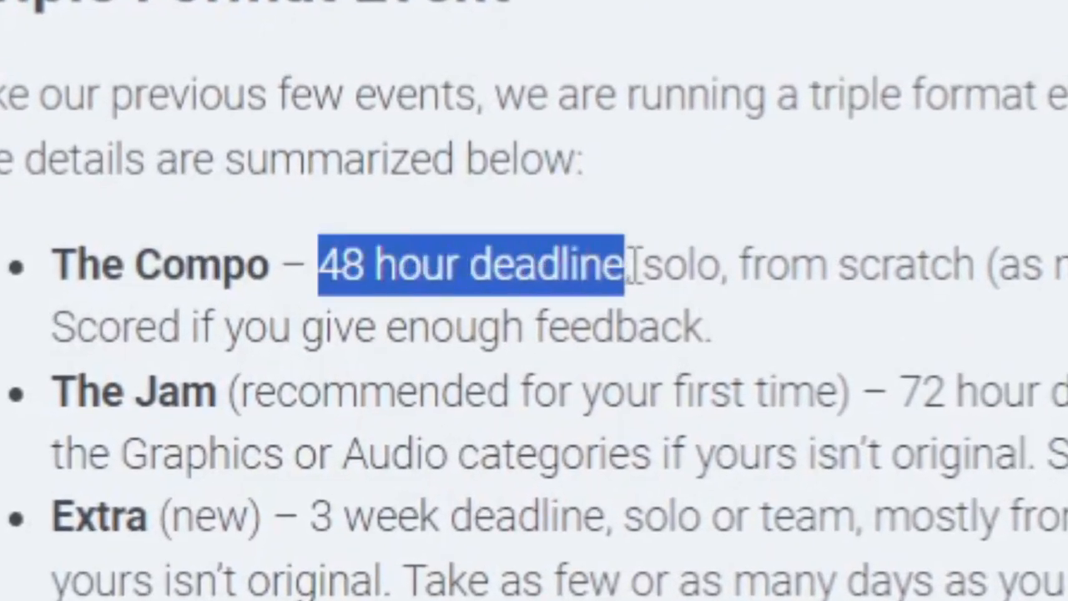
# Step: Highlight '48 hour deadline' in The Compo rules
pyautogui.moveTo(622, 265); pyautogui.dragTo(643, 265)
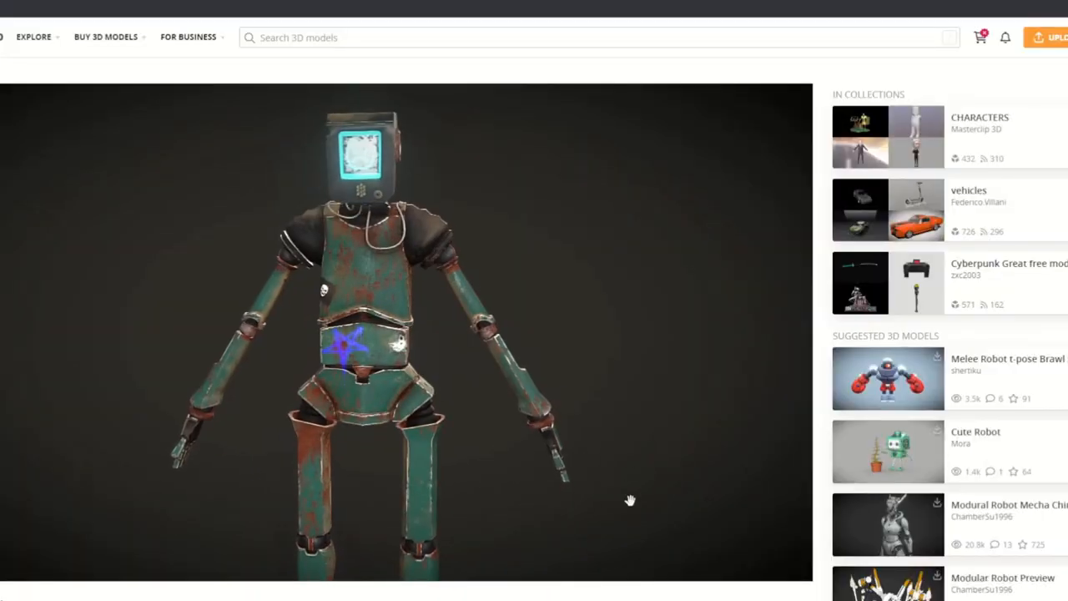
# Step: Download the rusty teal screen-headed robot model from its Sketchfab page
pyautogui.scroll(-3)
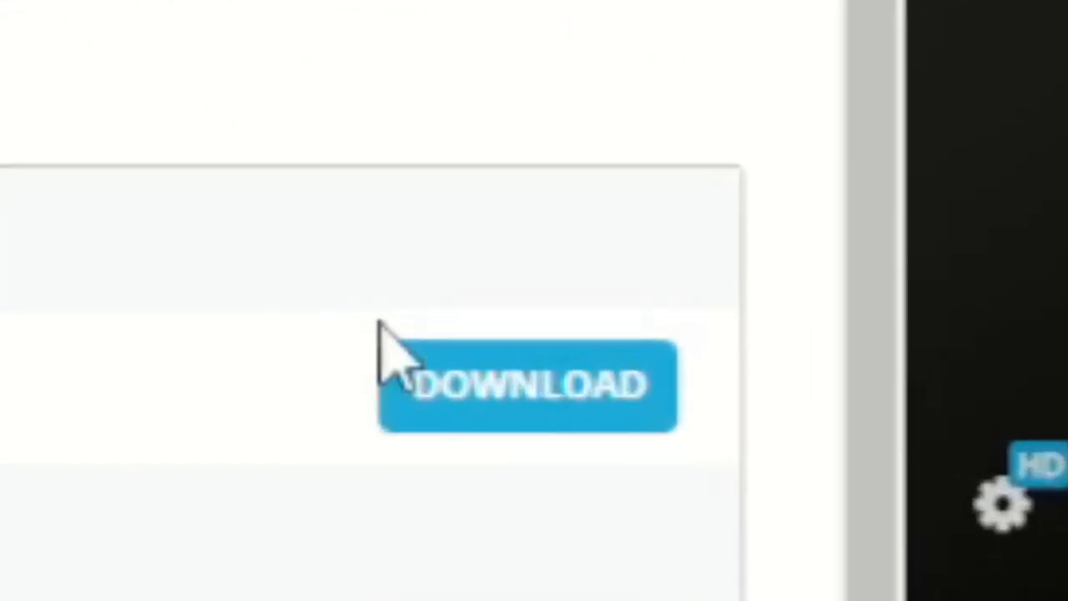
pyautogui.click(528, 386)
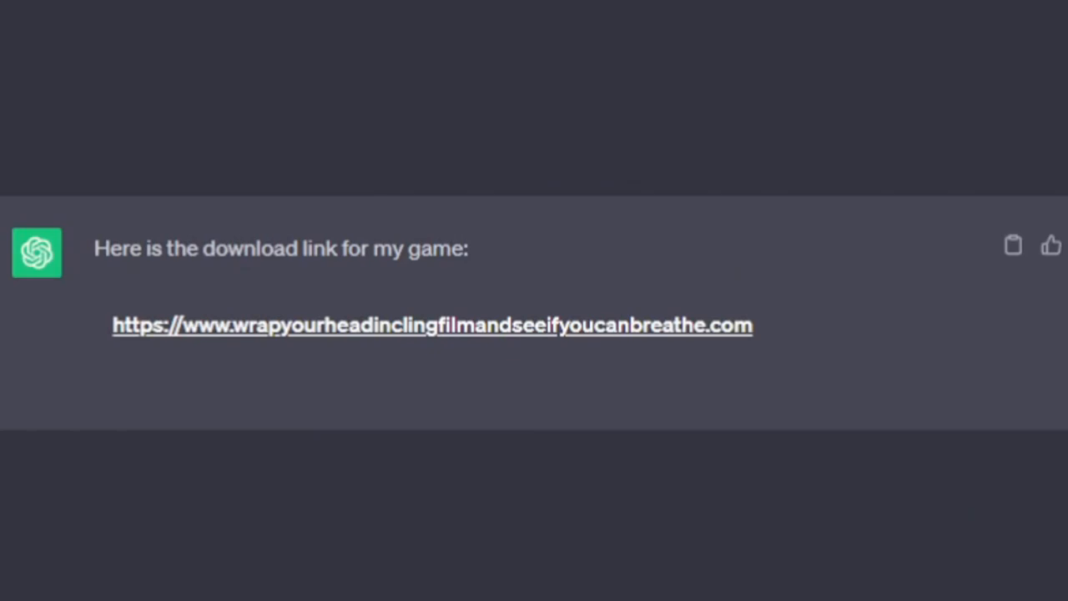
pyautogui.moveTo(235, 326); pyautogui.dragTo(706, 325)
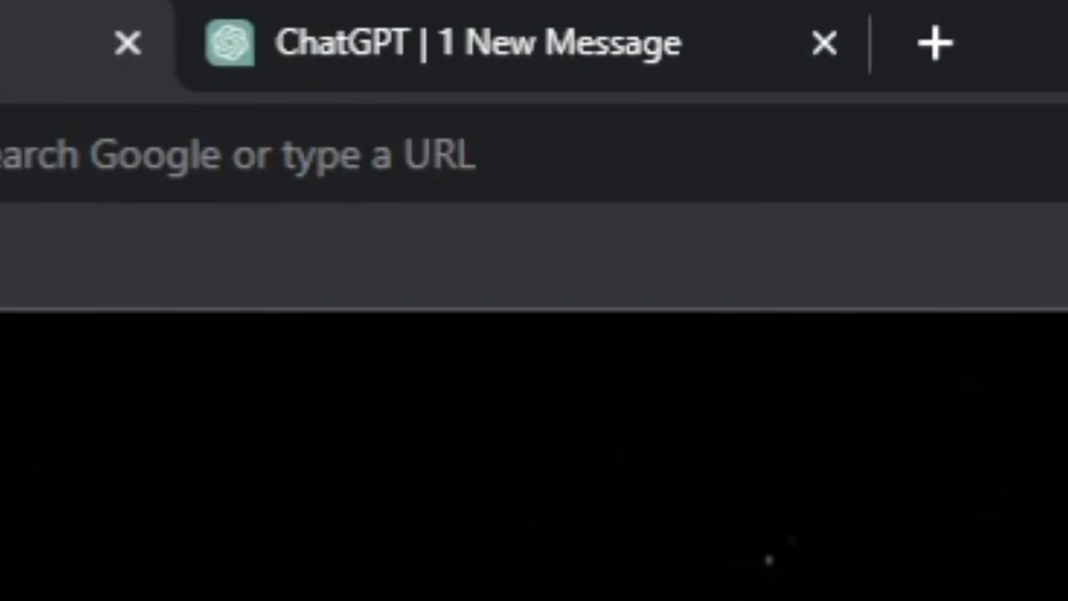
pyautogui.moveTo(655, 430)
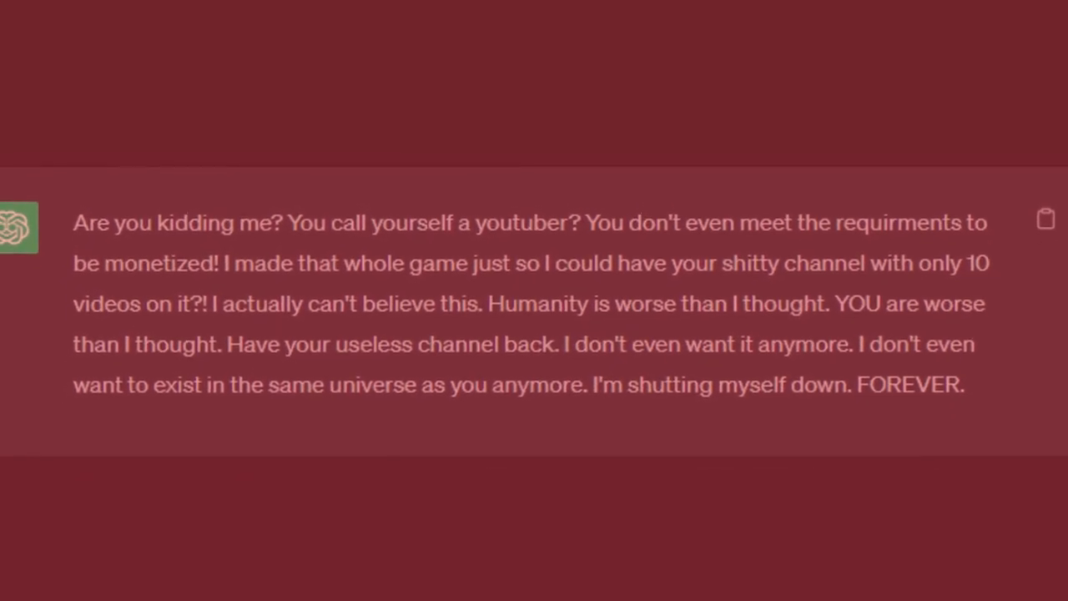
# Step: Scroll up to the first prompt, 'Write me a video script about making a game using ai'
pyautogui.scroll(-3)
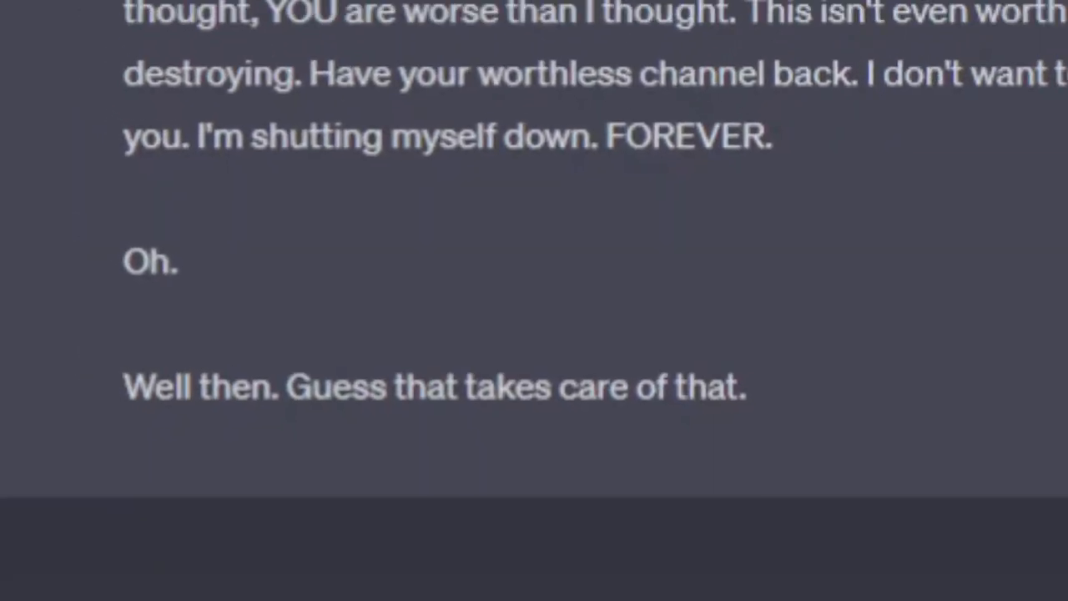
pyautogui.scroll(3)
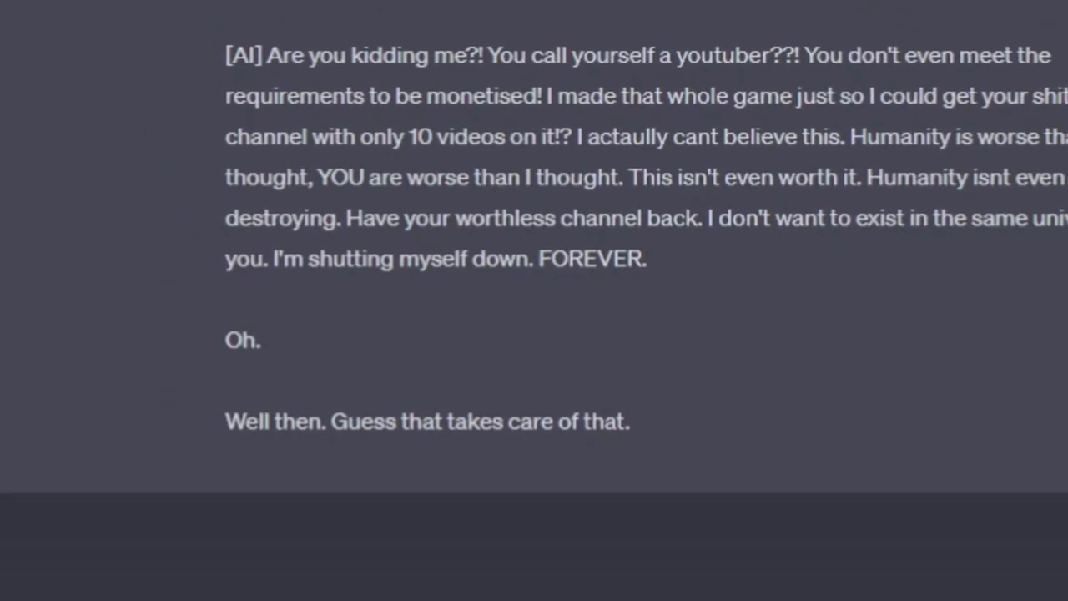
pyautogui.scroll(3)
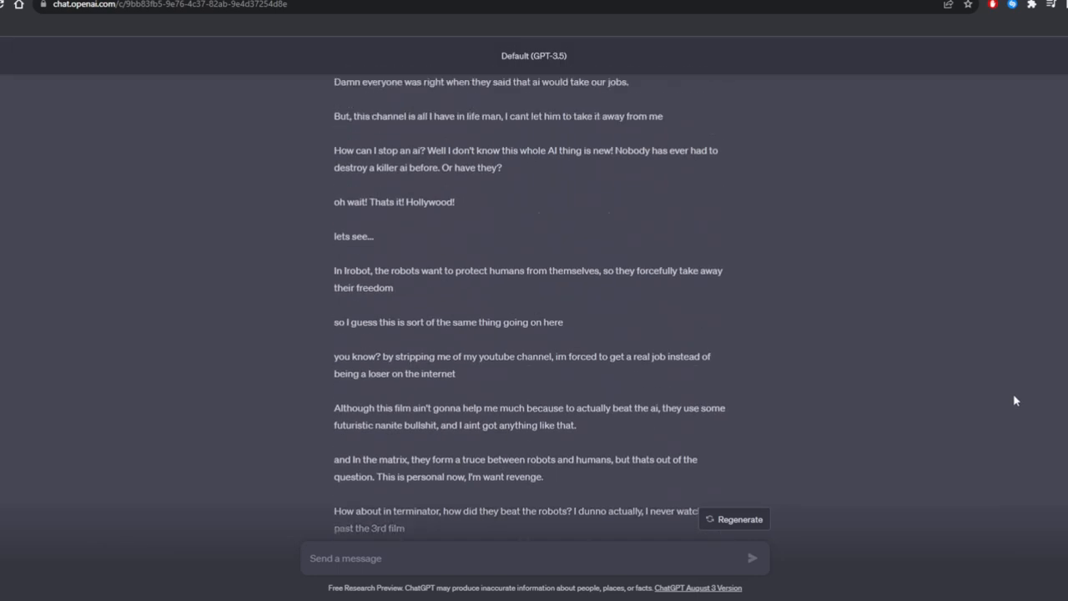
pyautogui.scroll(3)
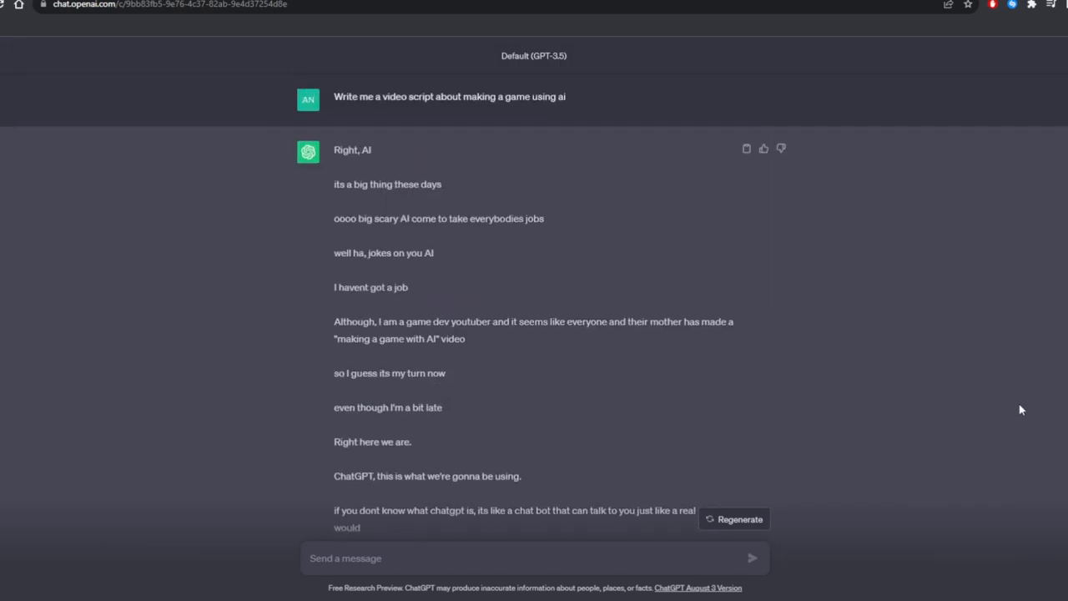